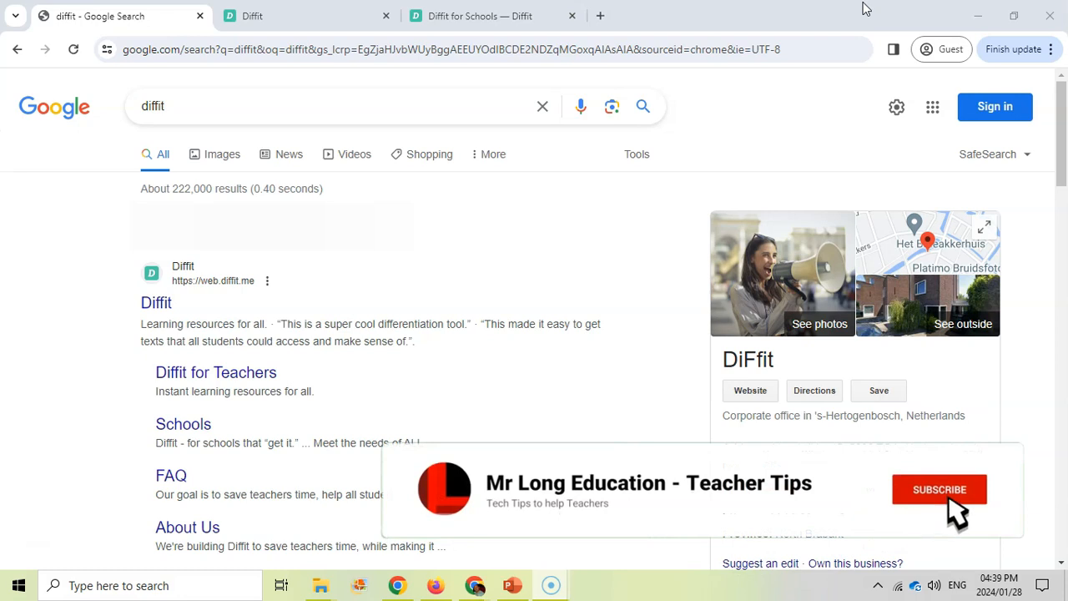
Step: Open the Diffit for Teachers homepage from the Google results and skim its How it works steps
left_click(938, 490)
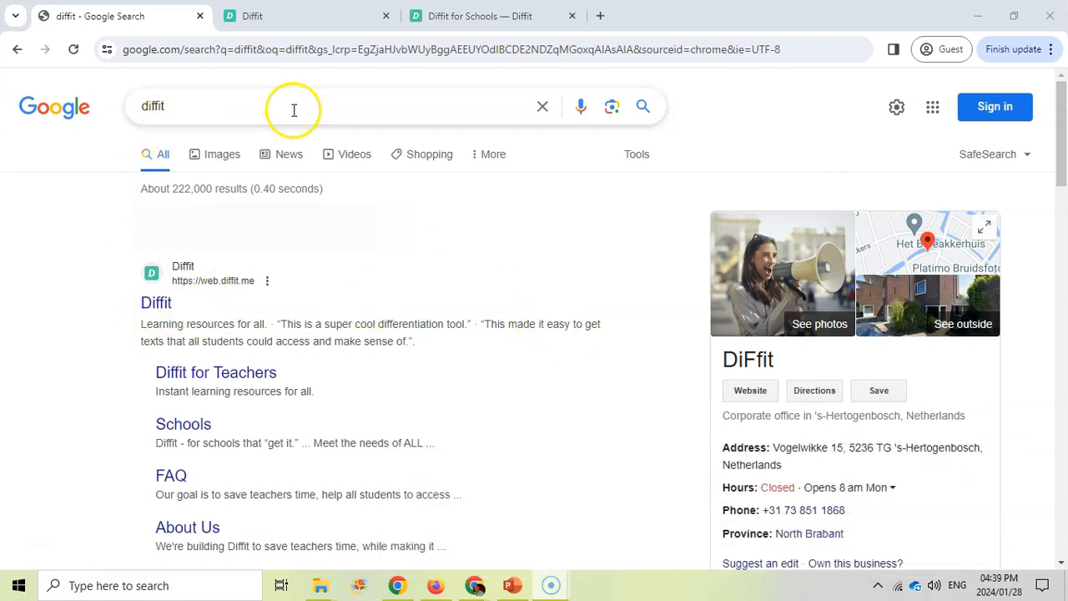
left_click(157, 302)
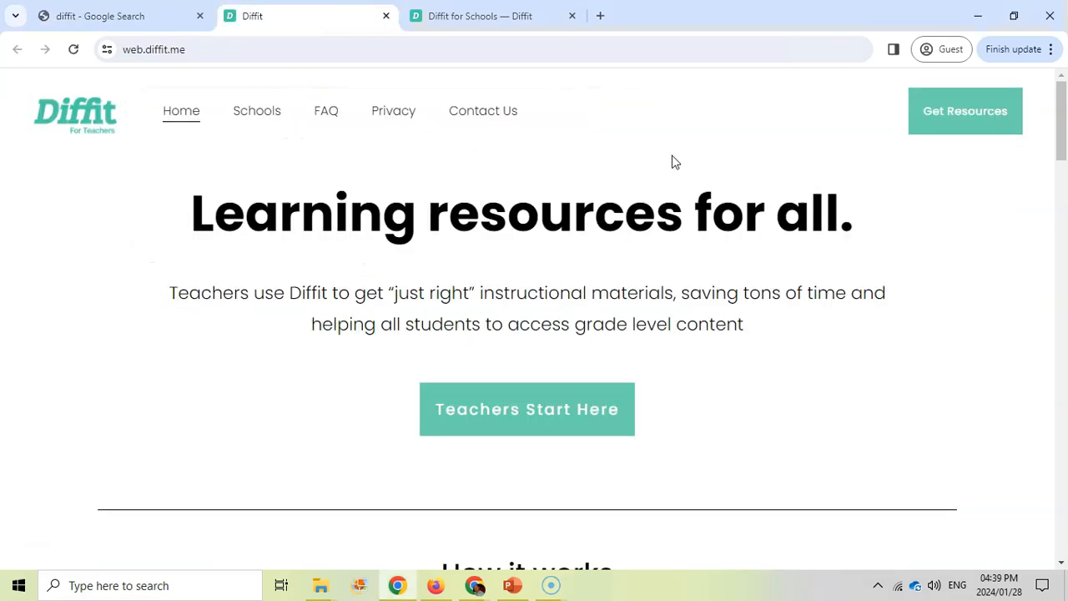
scroll("down", 3)
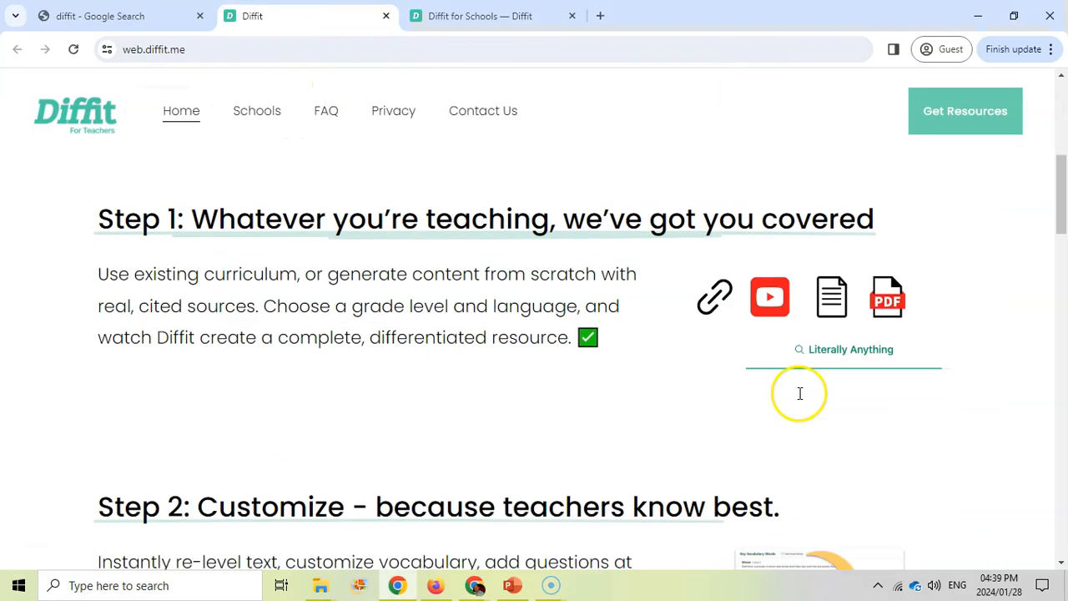
scroll("up", 3)
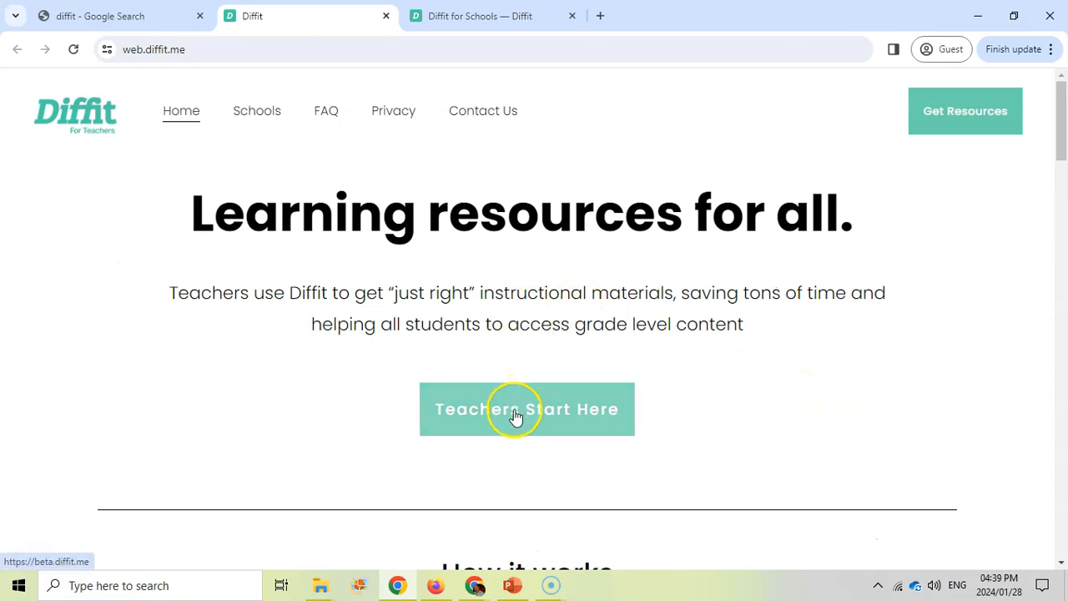
Step: Enter the Teachers Start Here generator and view its Article/Video URL and Any Text or Excerpt inputs
left_click(528, 408)
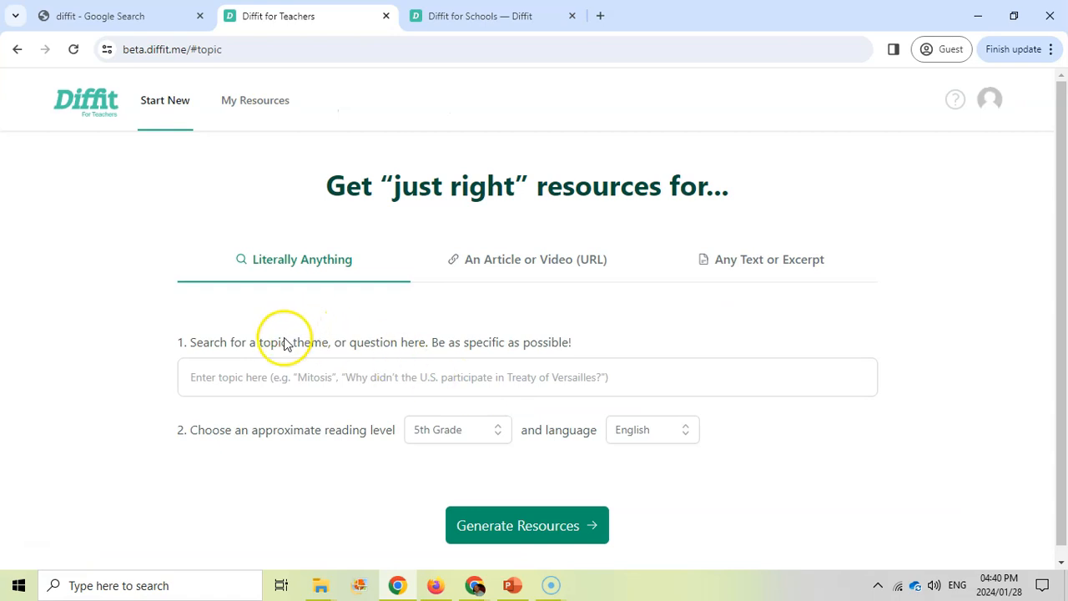
left_click(527, 377)
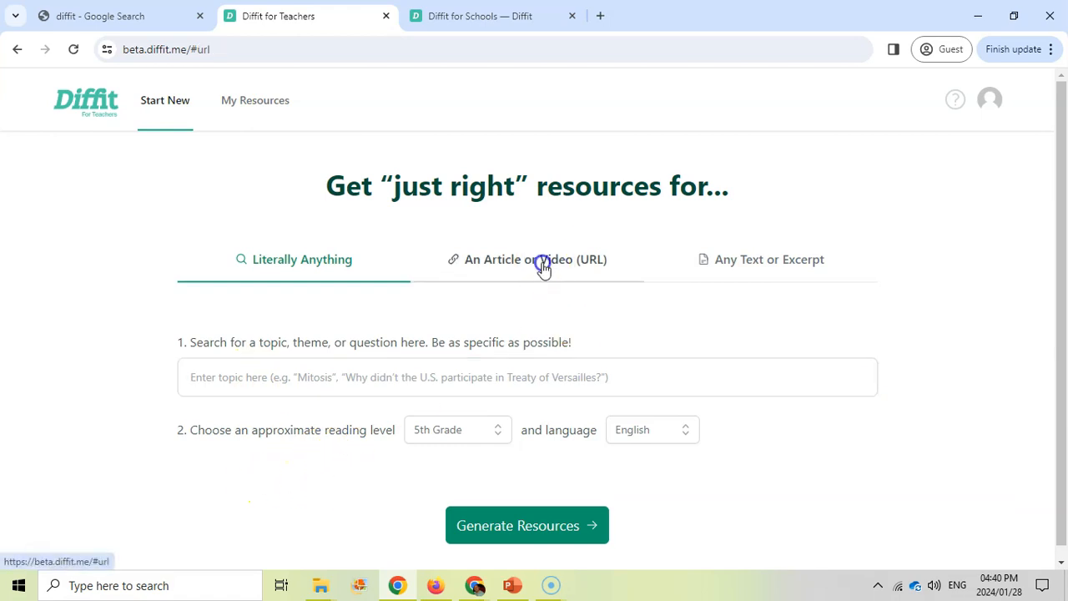
left_click(527, 259)
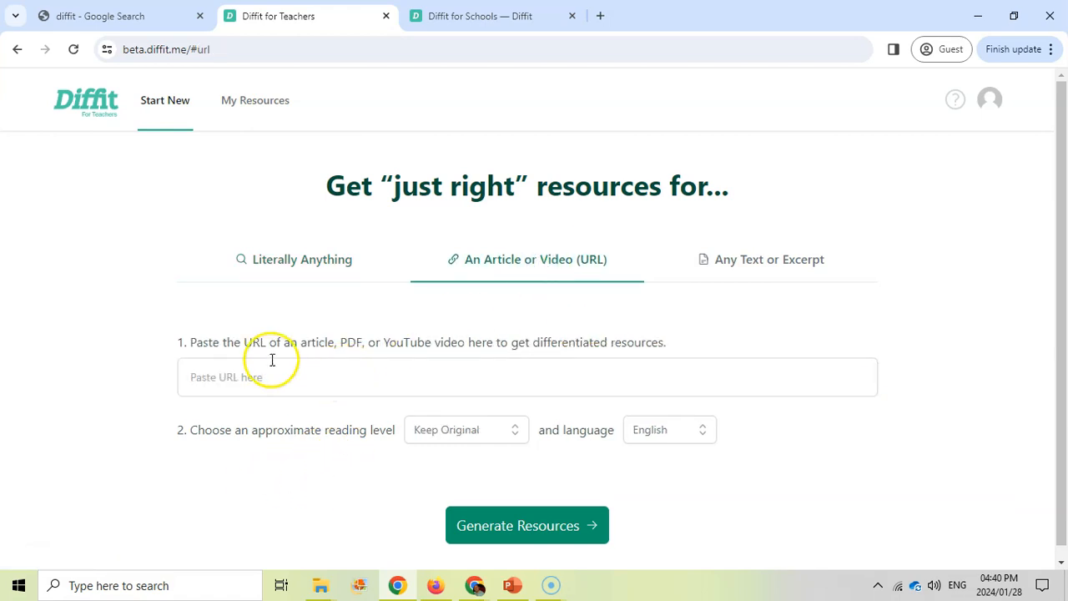
mouse_move(432, 360)
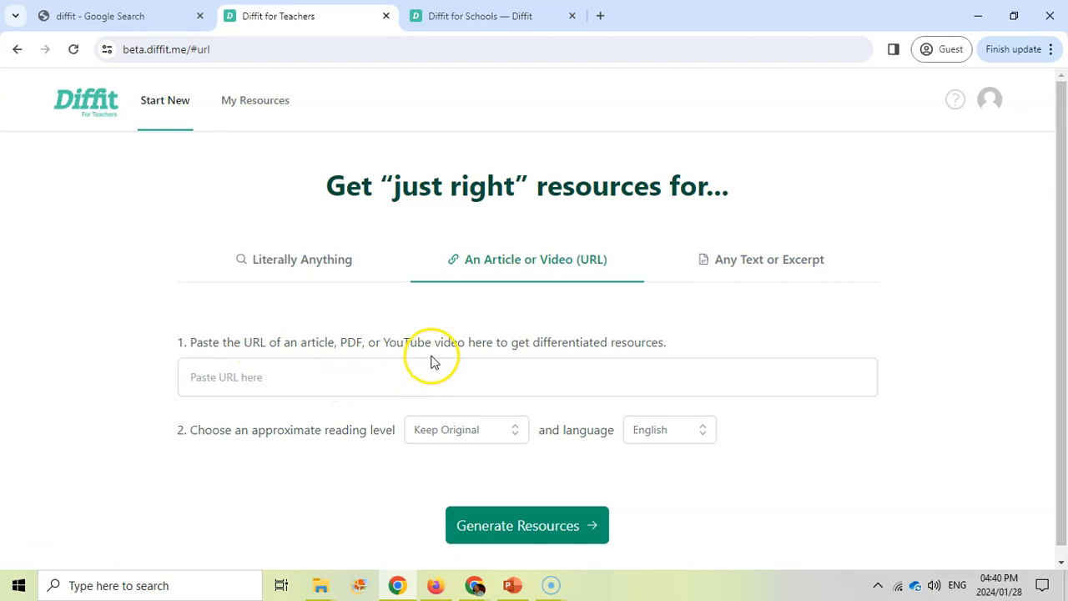
mouse_move(409, 386)
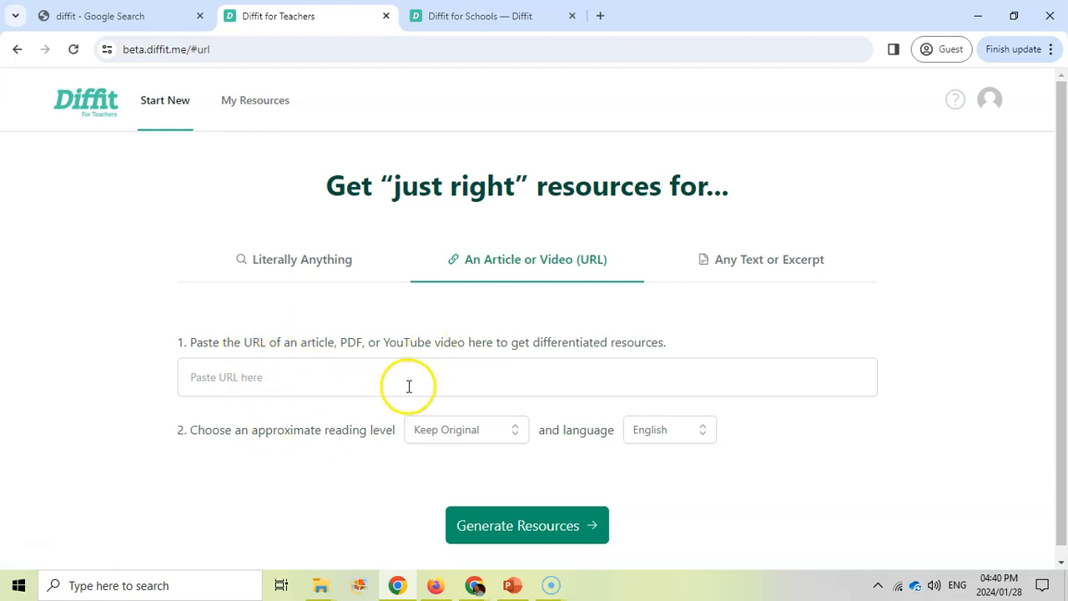
mouse_move(451, 381)
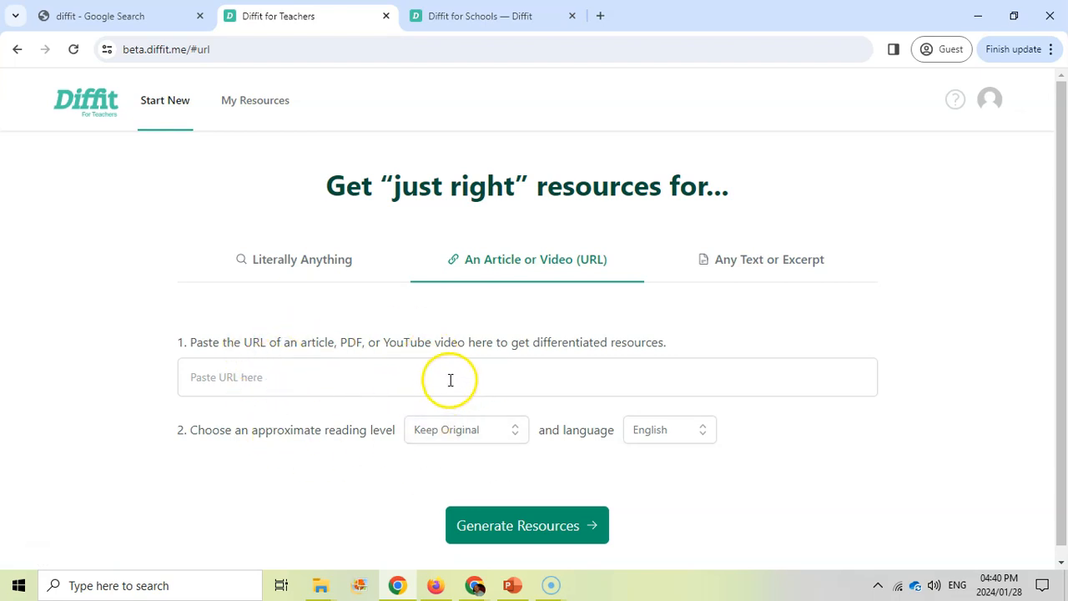
left_click(759, 259)
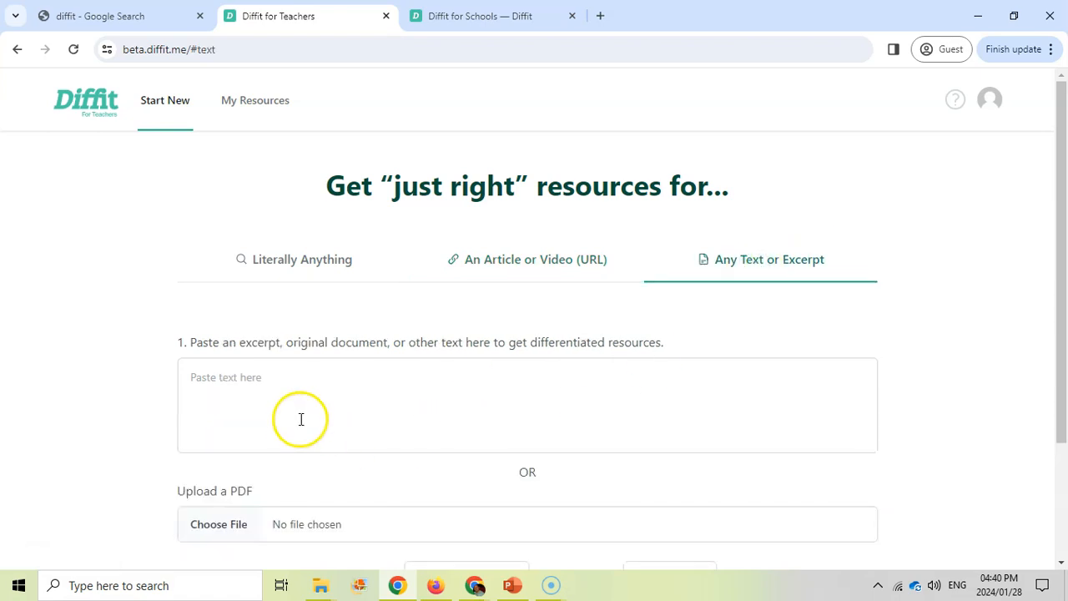
mouse_move(280, 418)
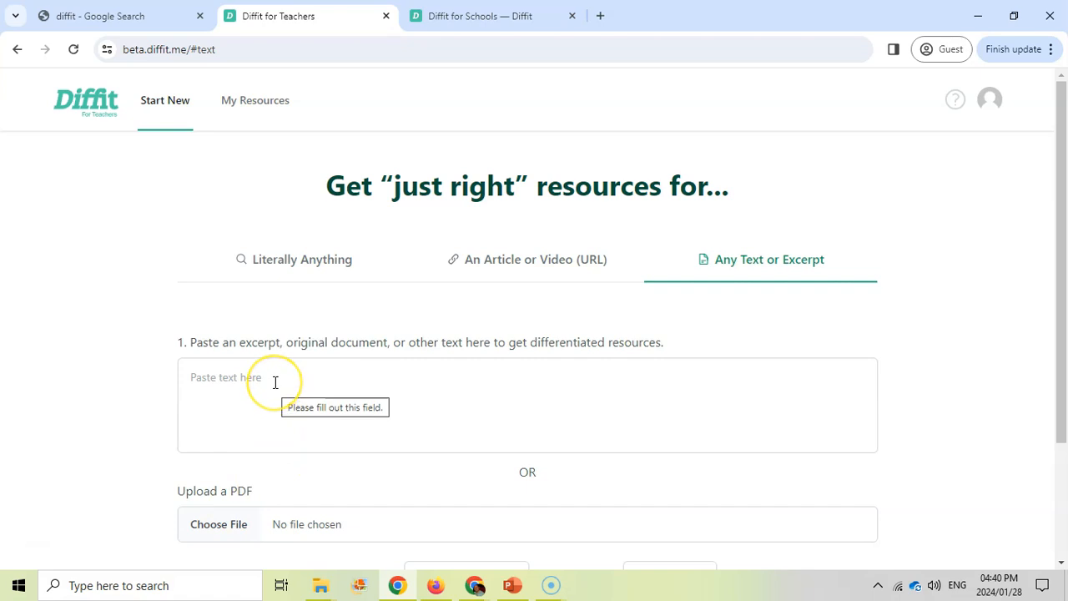
mouse_move(302, 258)
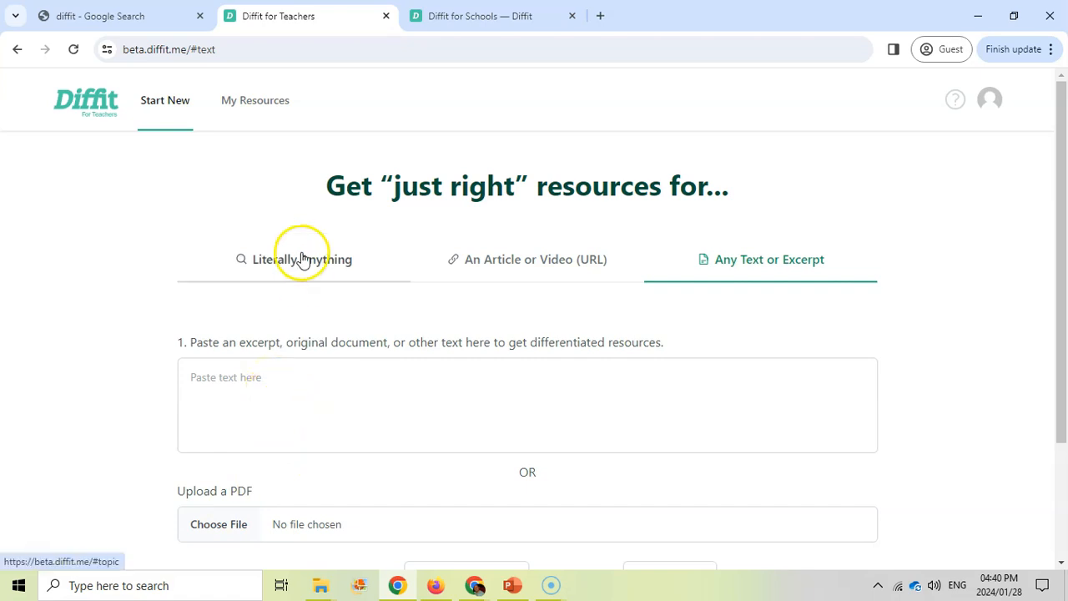
Step: Generate a Literally Anything packet on 'Ant-lions' at 6th Grade reading level in English
left_click(302, 259)
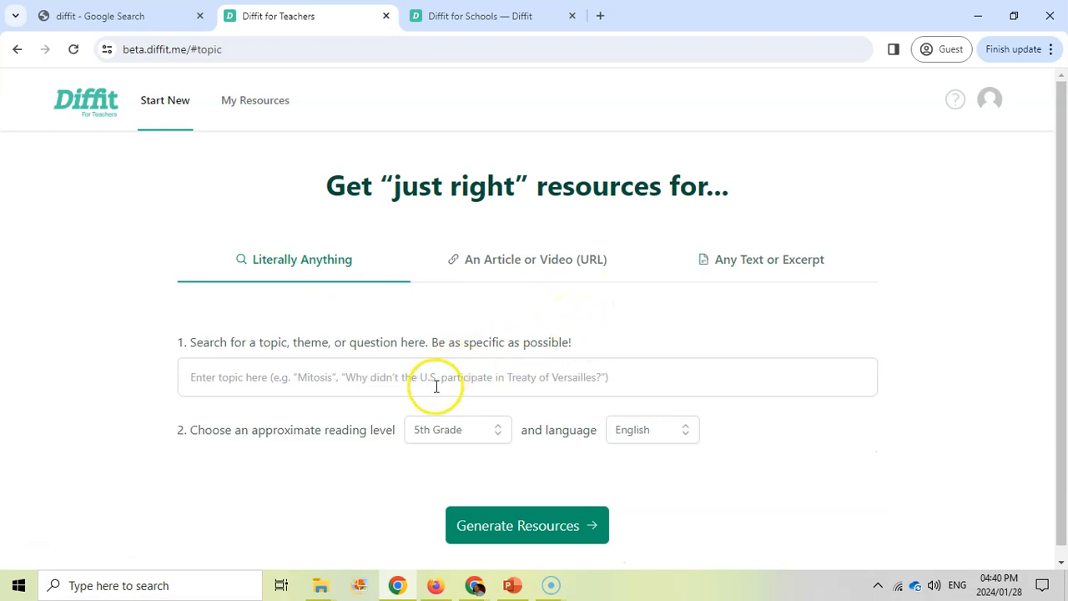
type("A")
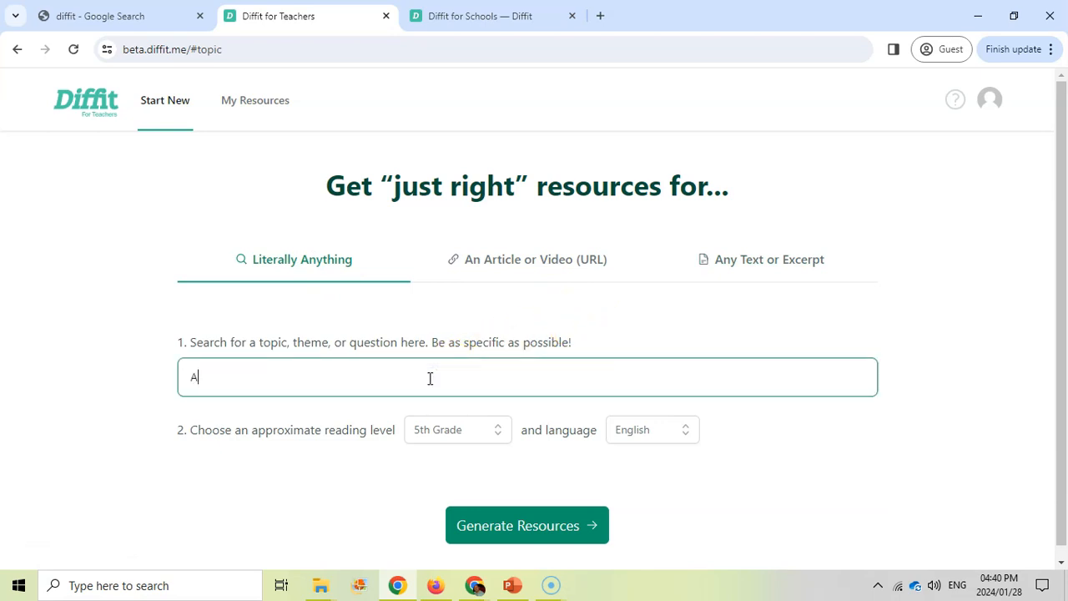
type("nt-lions")
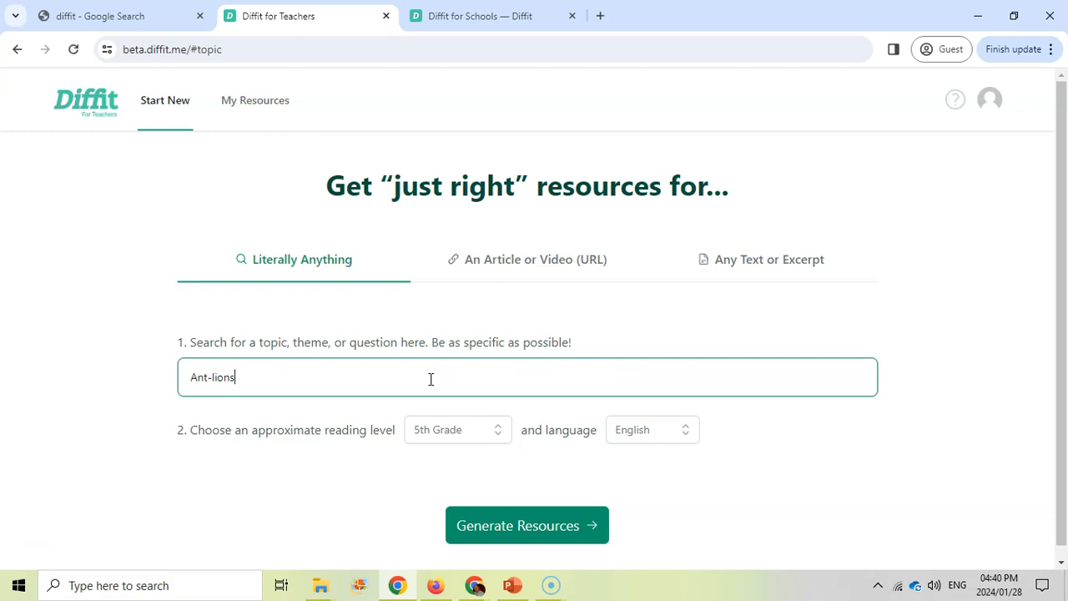
left_click(457, 429)
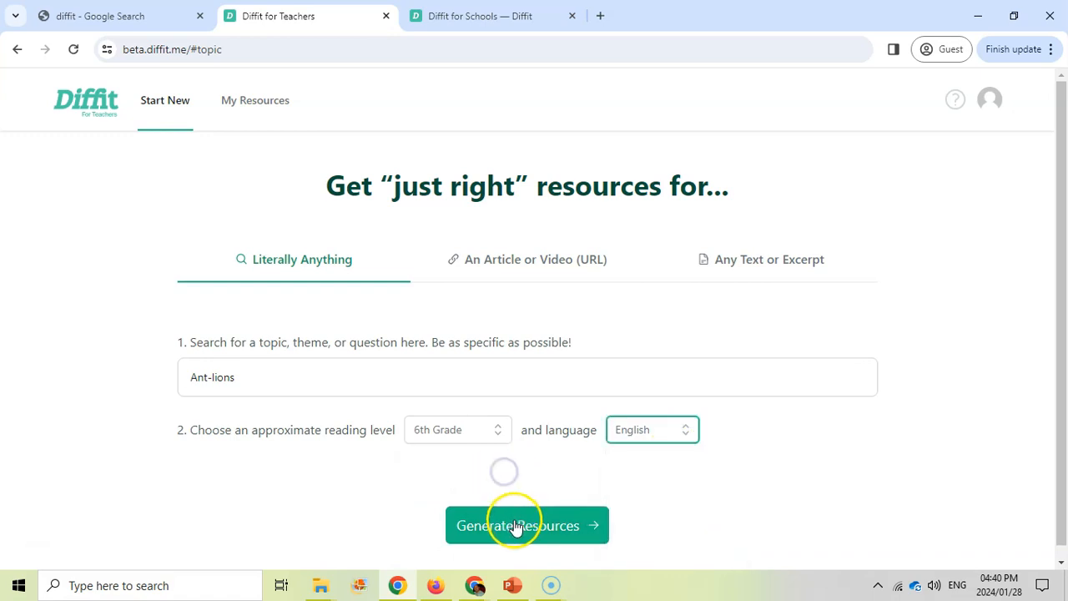
left_click(527, 524)
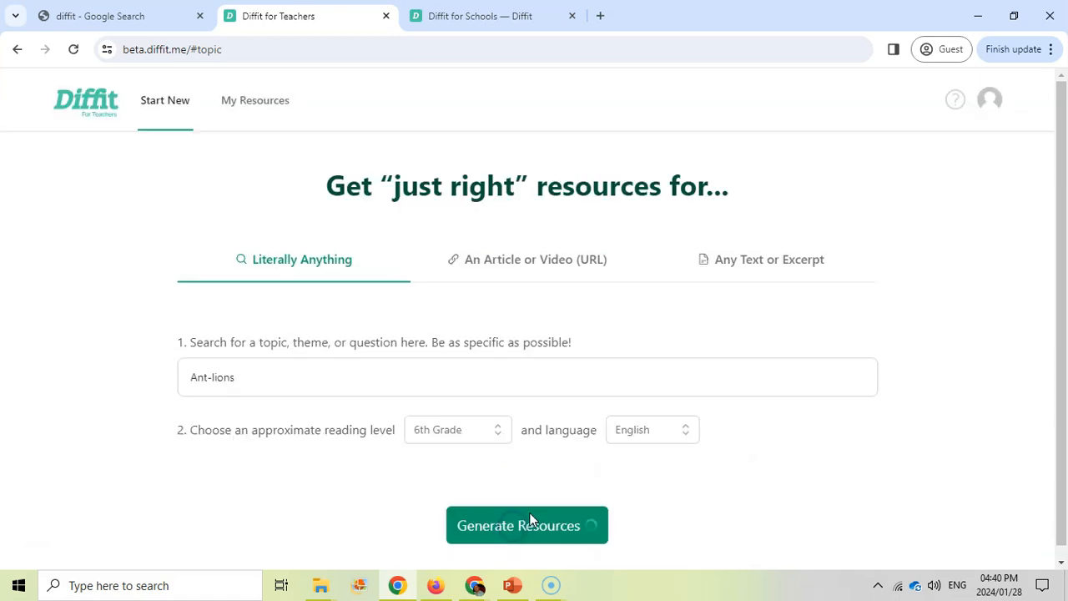
left_click(528, 524)
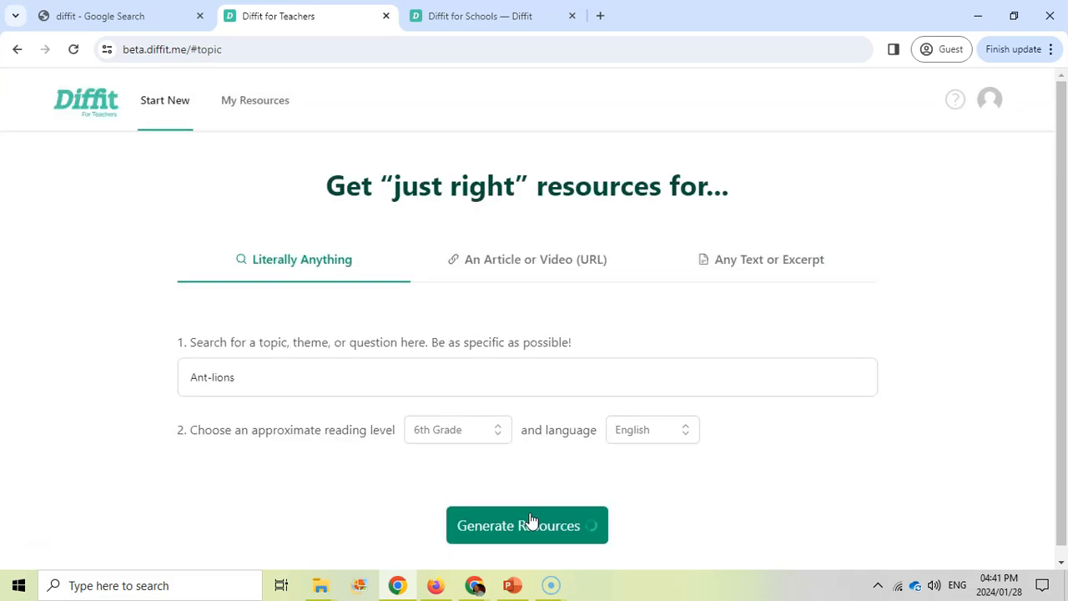
Step: Reveal the source citations for the Ant-lions adapted reading passage and review the Sources list
left_click(528, 524)
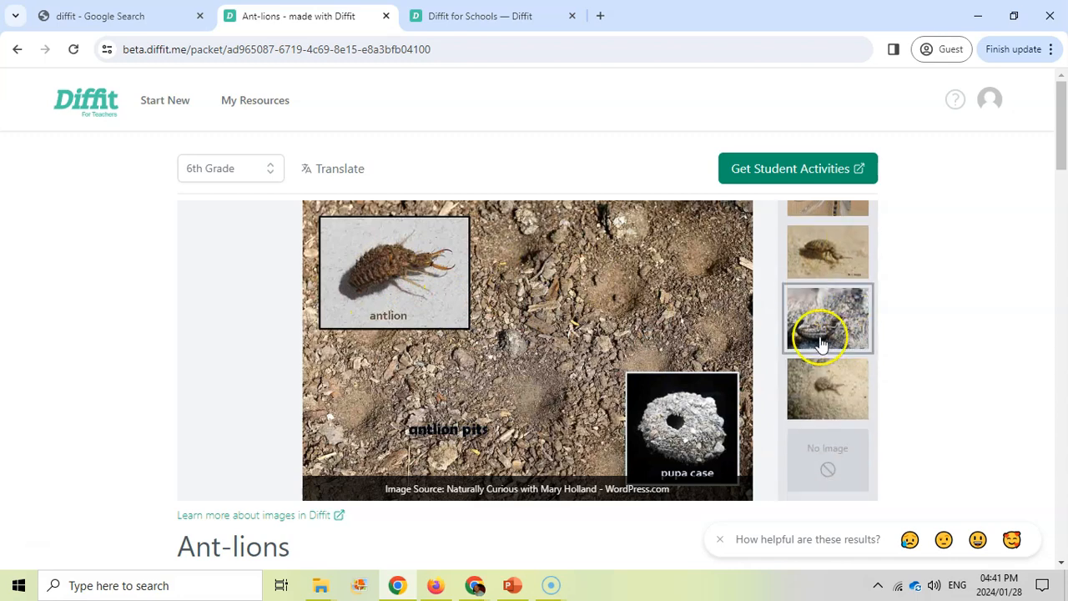
scroll("down", 3)
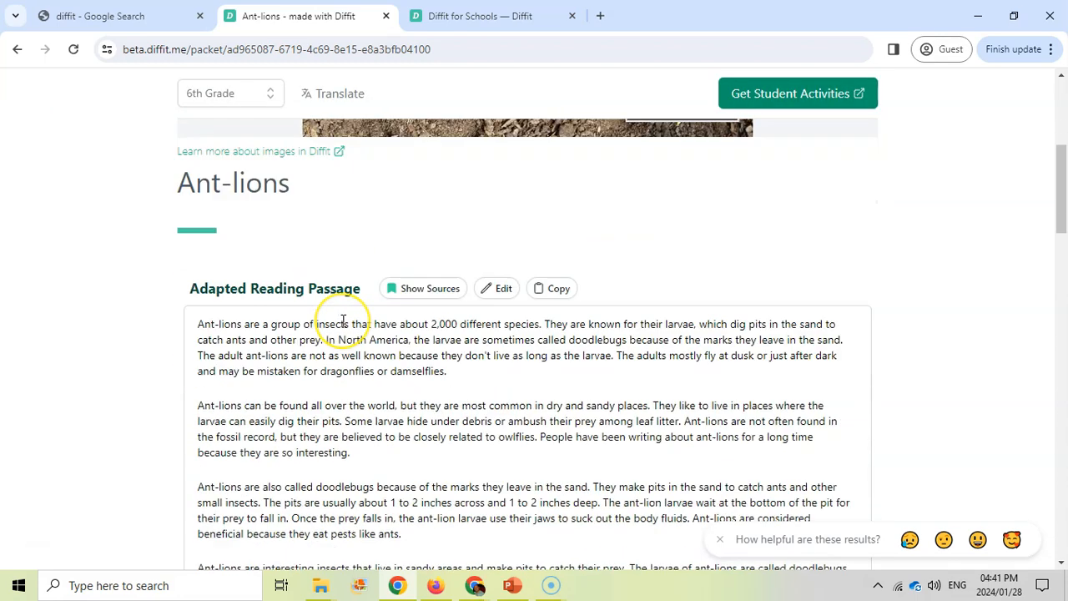
scroll("down", 3)
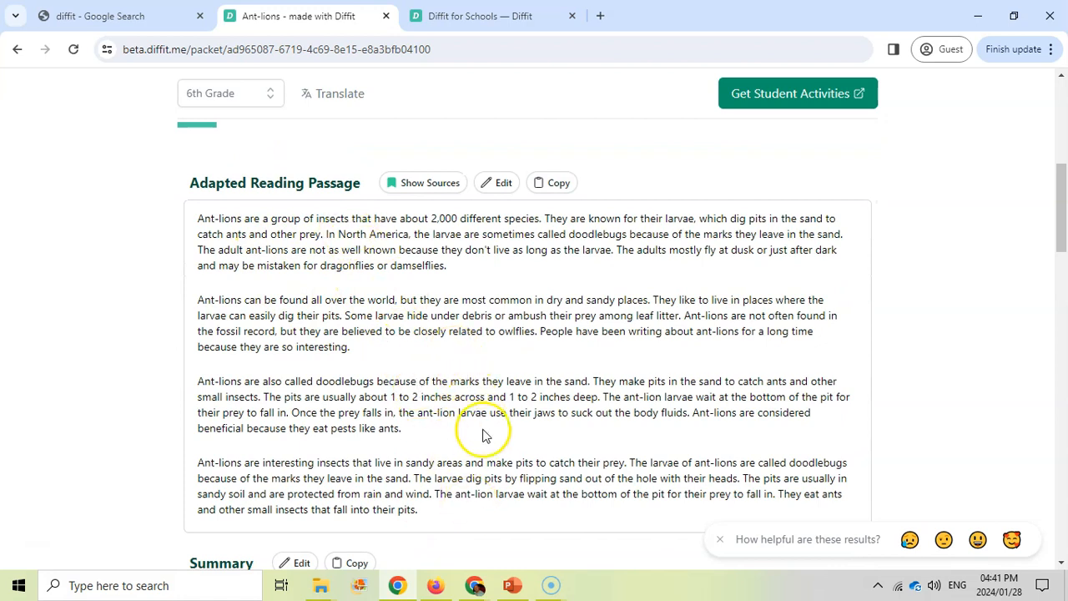
mouse_move(500, 182)
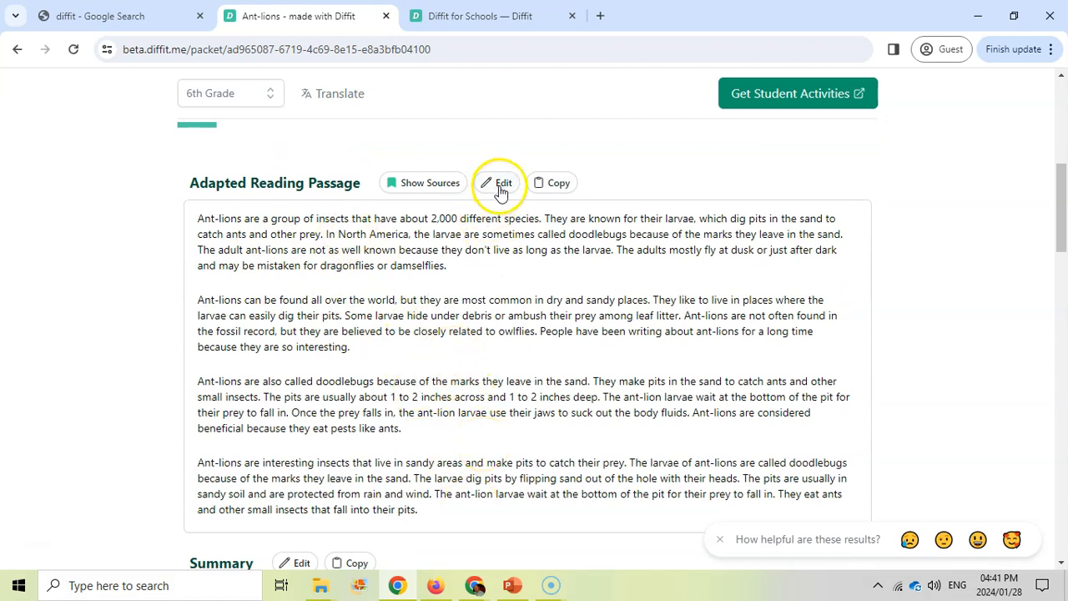
mouse_move(430, 186)
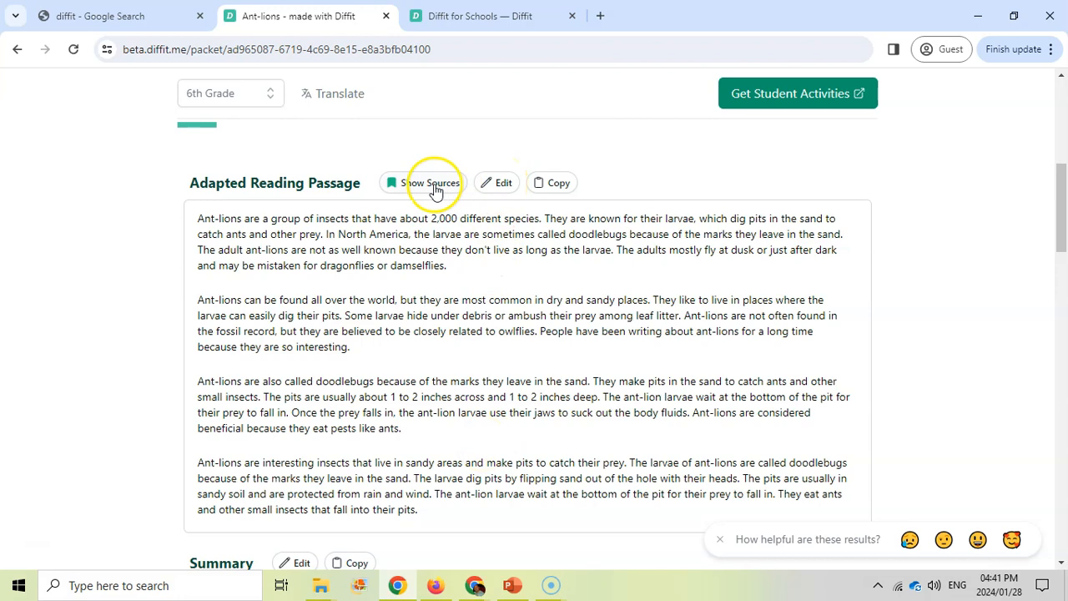
left_click(424, 182)
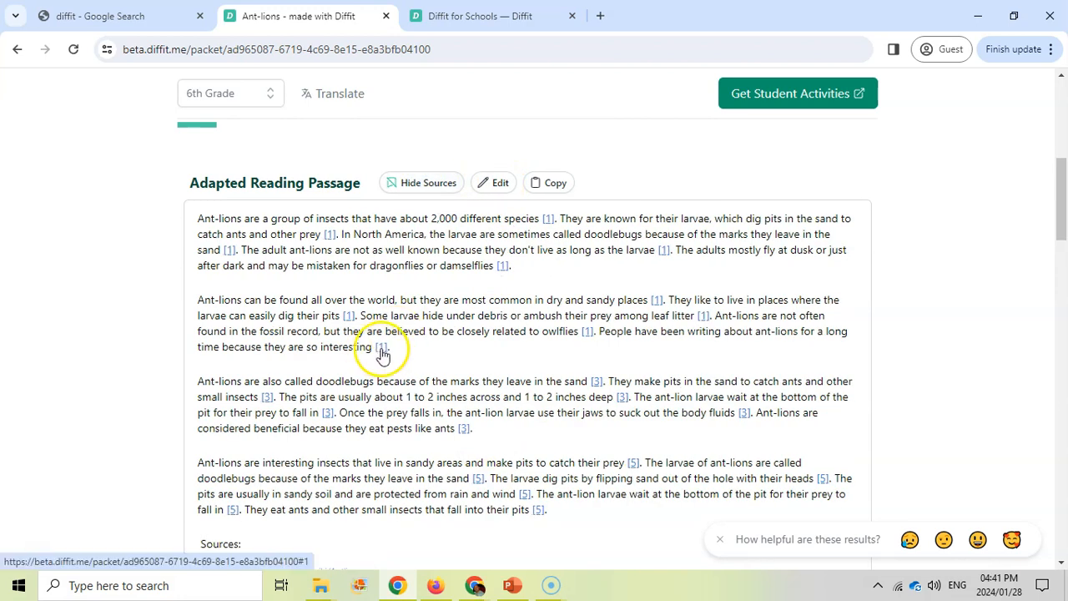
scroll("down", 3)
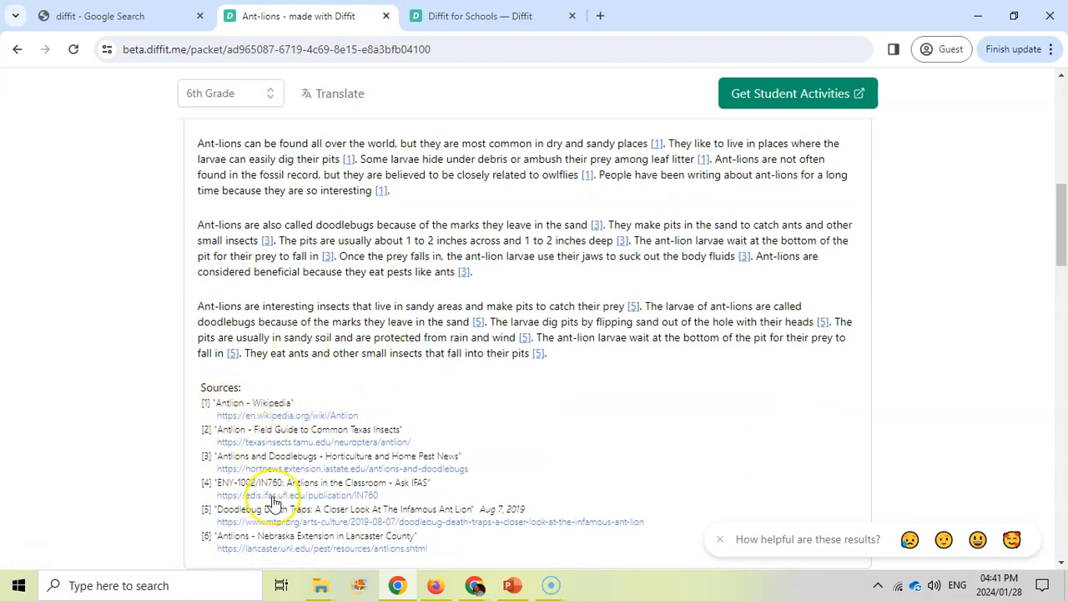
scroll("up", 3)
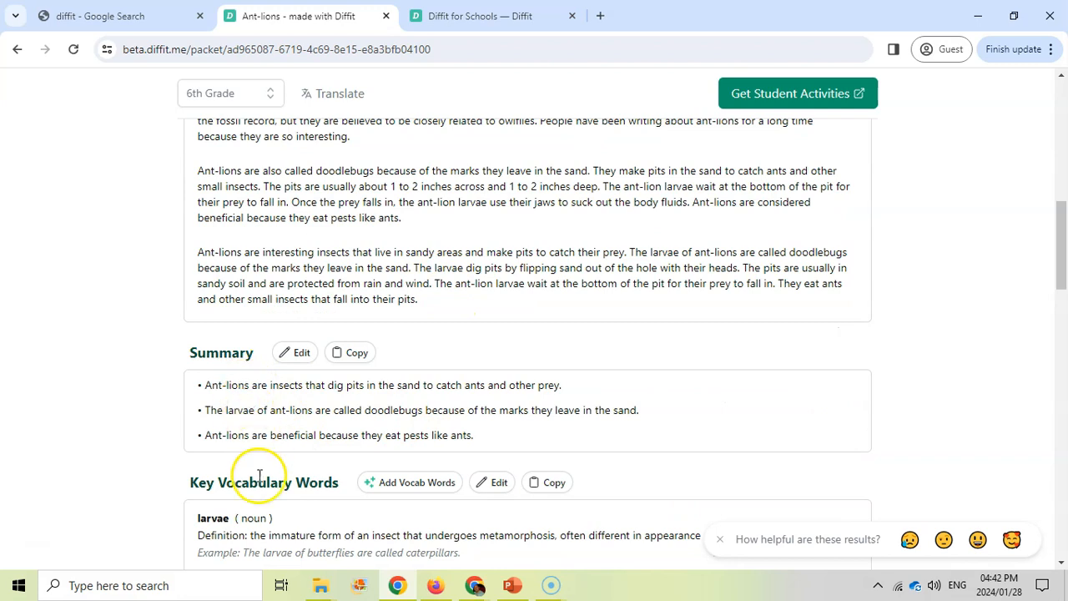
mouse_move(397, 437)
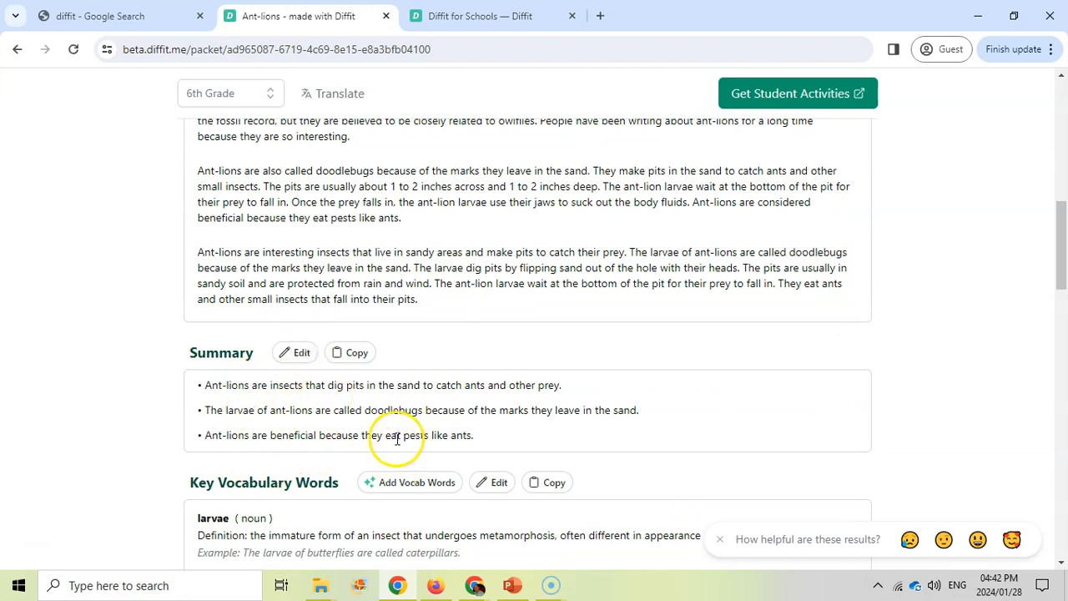
scroll("down", 3)
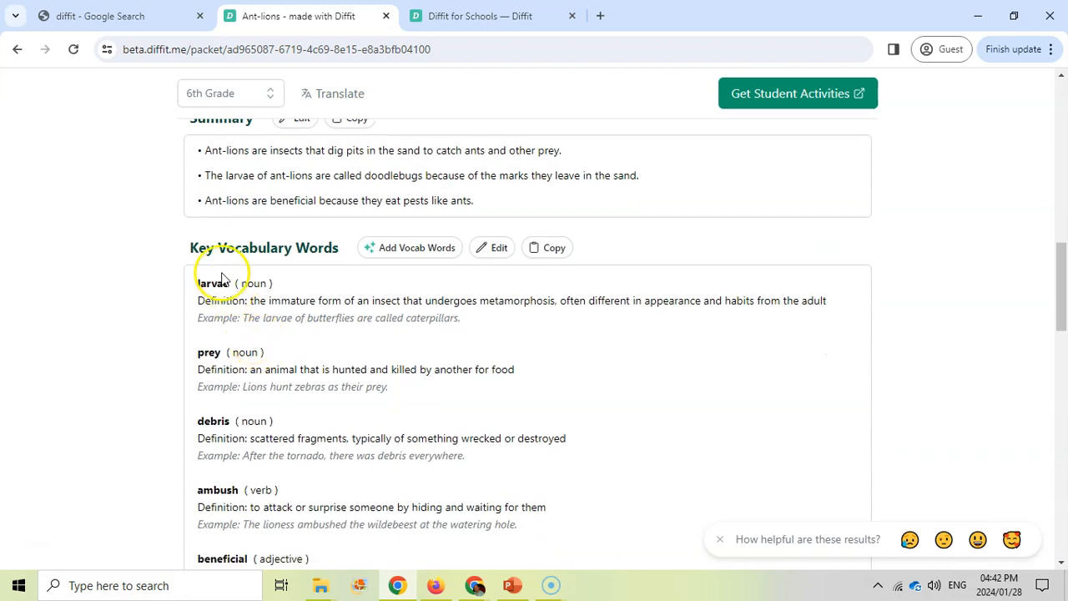
scroll("up", 3)
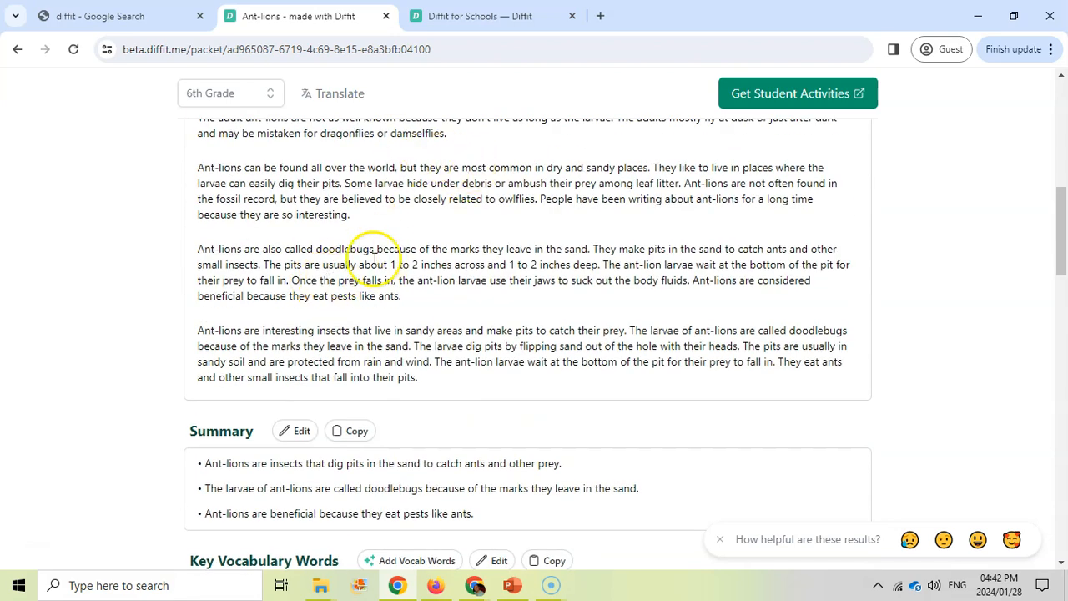
scroll("down", 3)
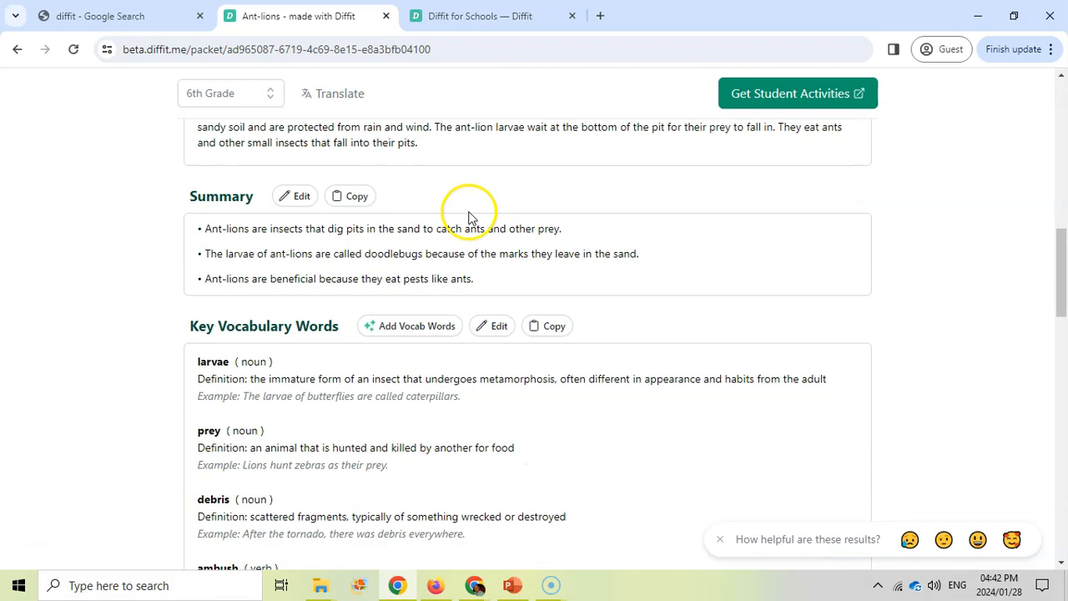
scroll("down", 3)
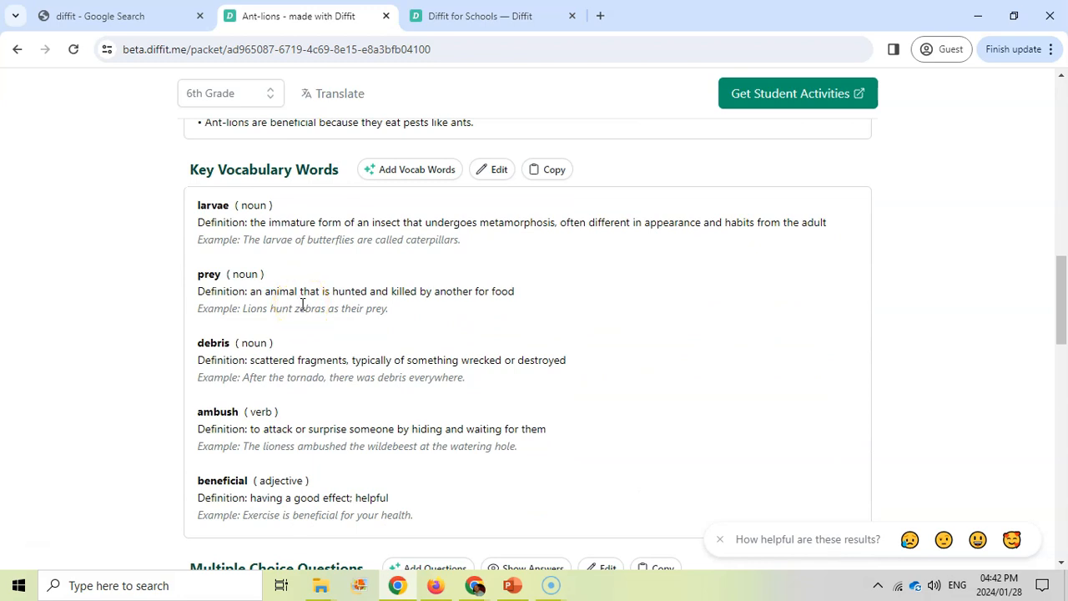
mouse_move(426, 175)
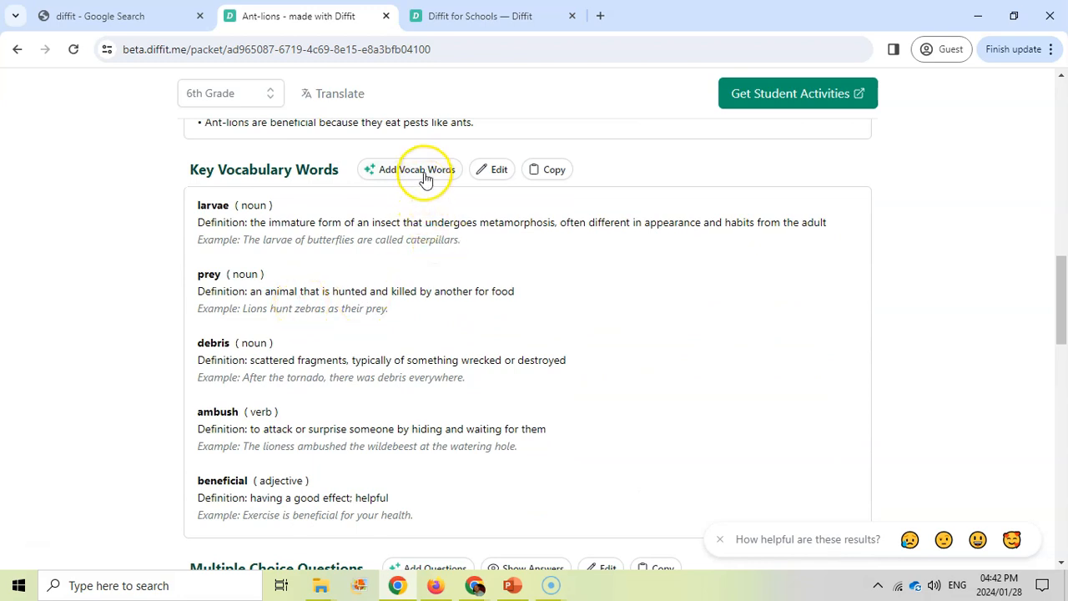
scroll("down", 3)
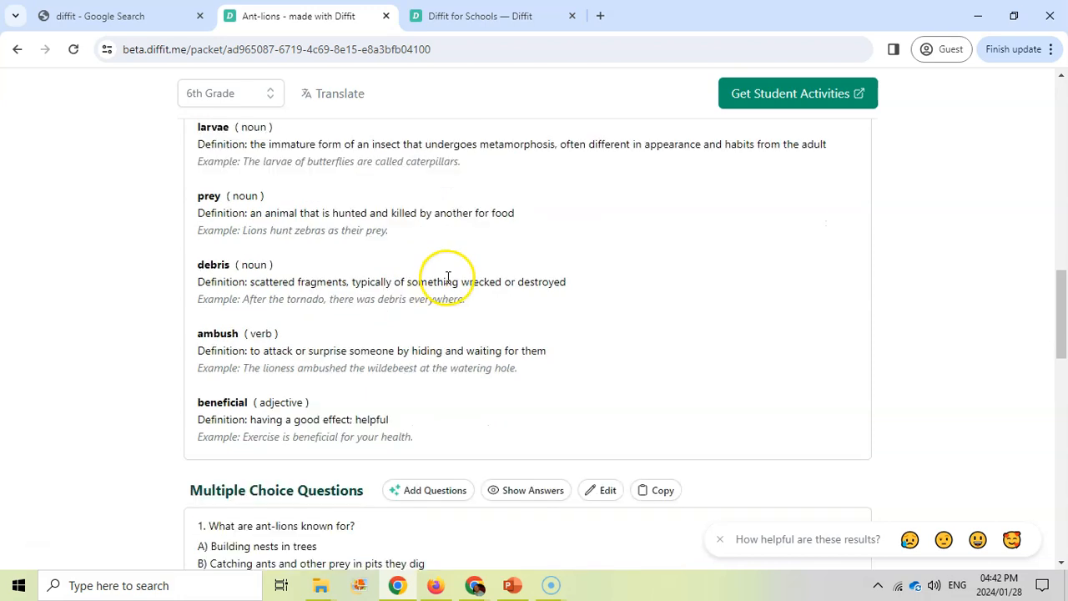
scroll("down", 3)
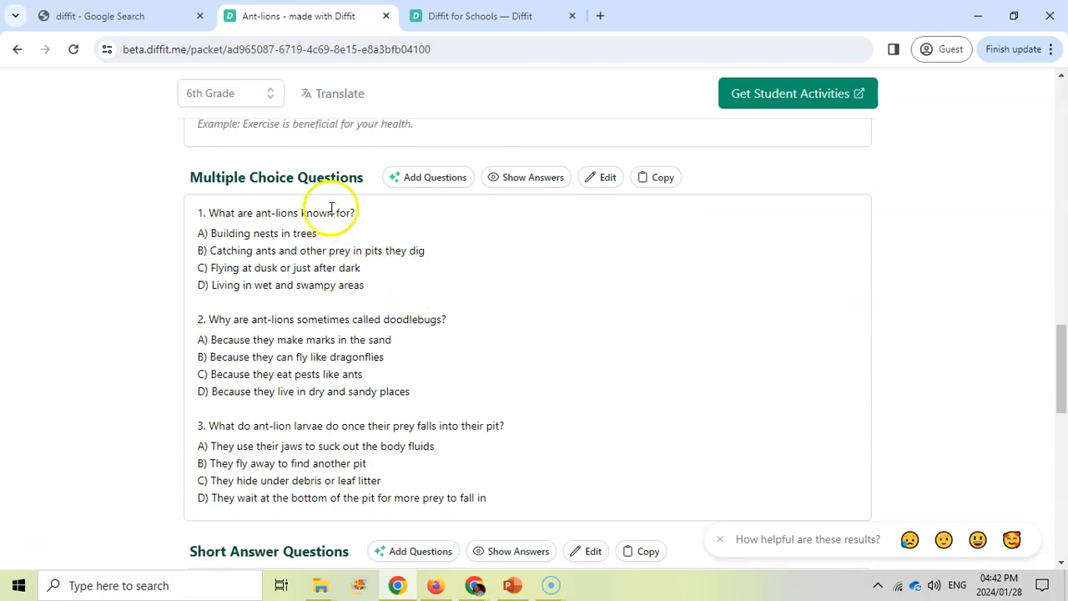
left_click(525, 177)
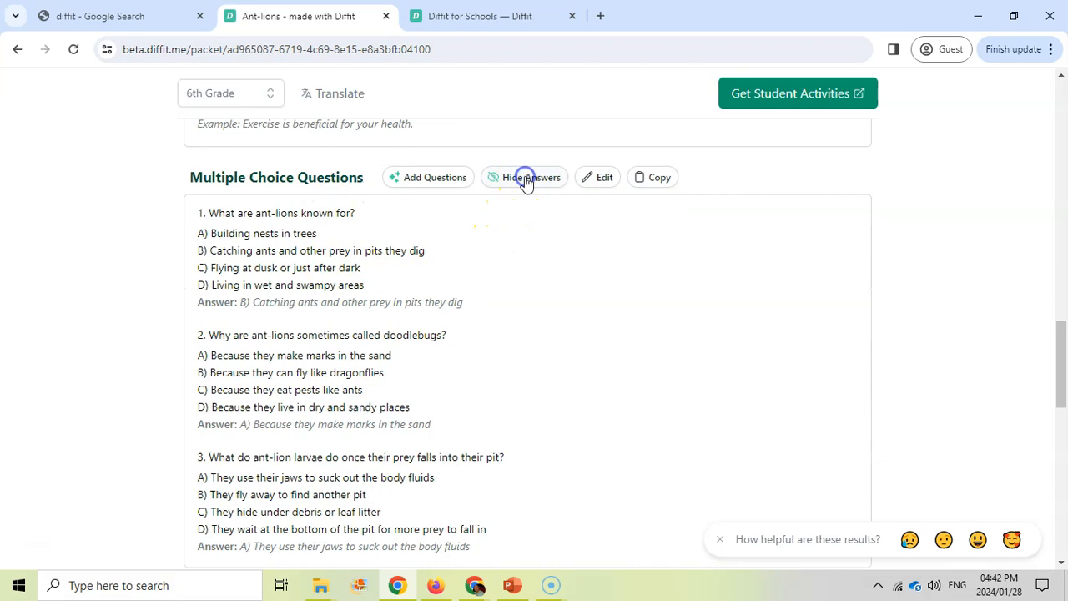
left_click(525, 177)
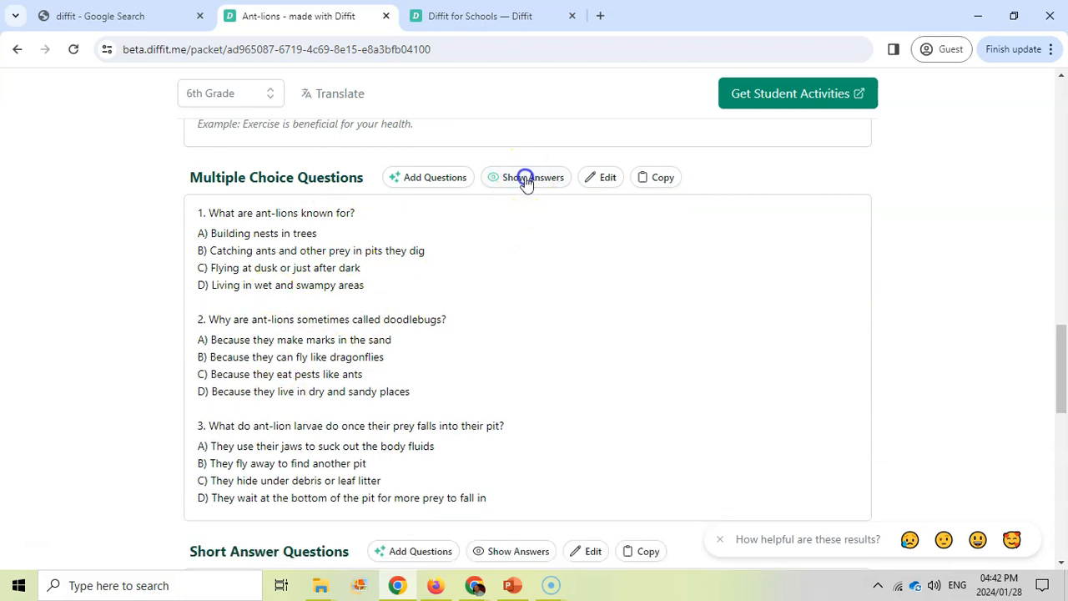
scroll("down", 3)
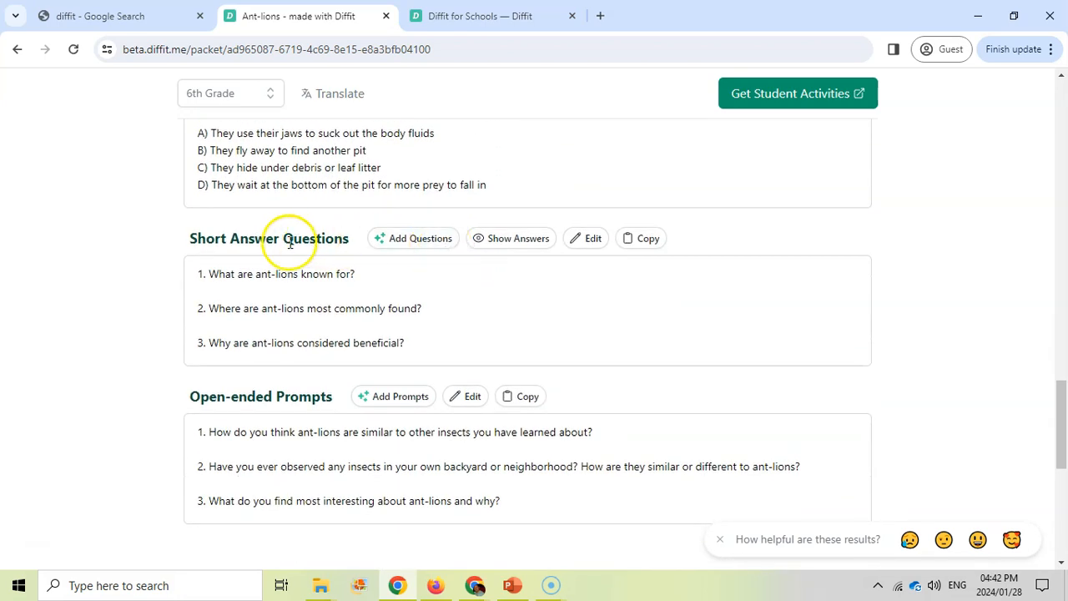
left_click(511, 237)
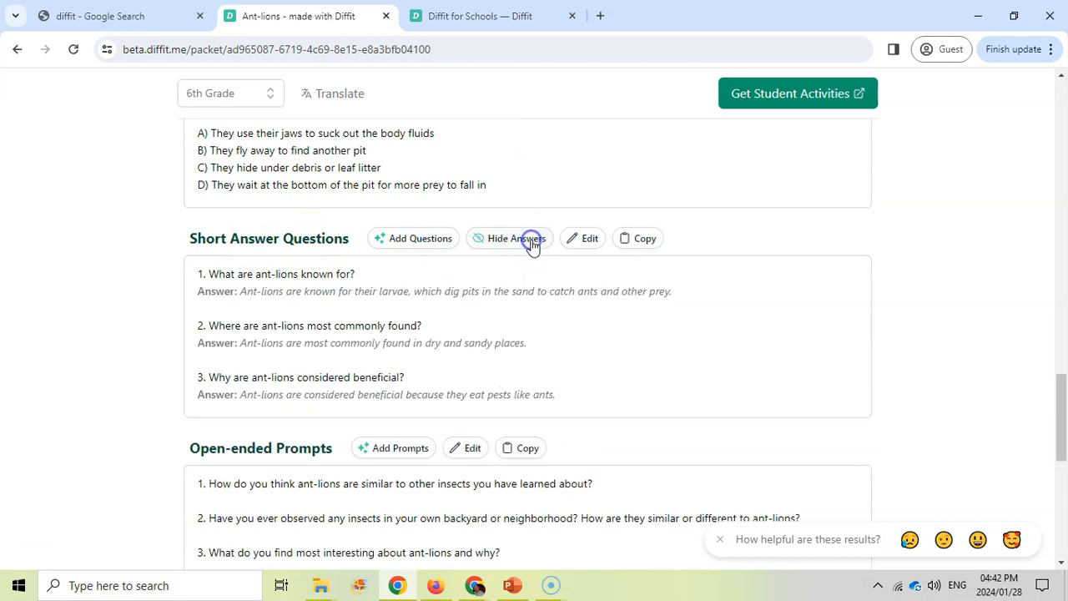
left_click(511, 237)
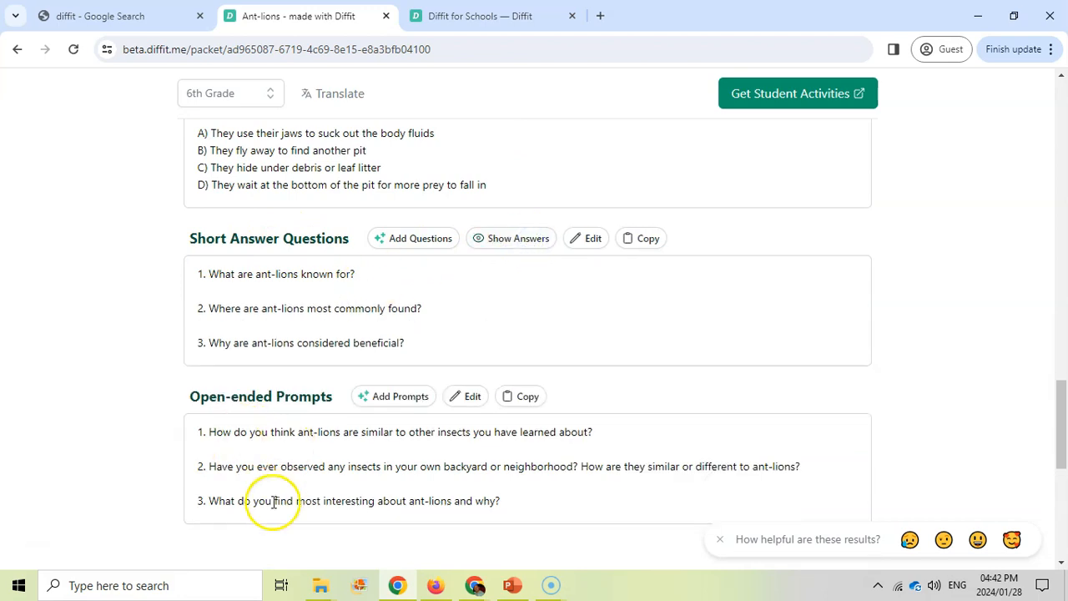
scroll("down", 3)
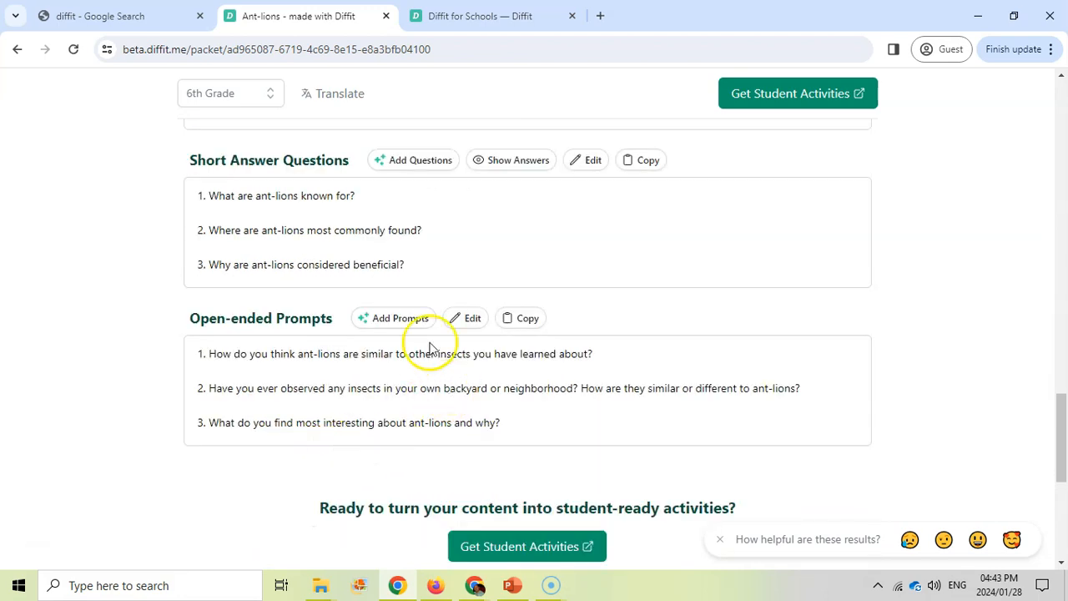
mouse_move(267, 309)
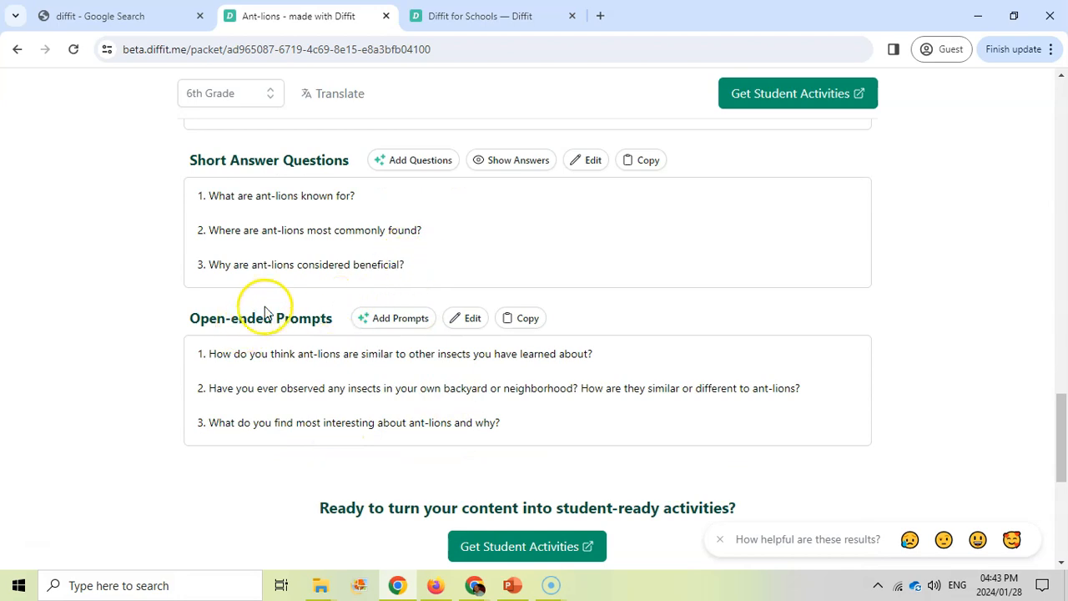
scroll("up", 3)
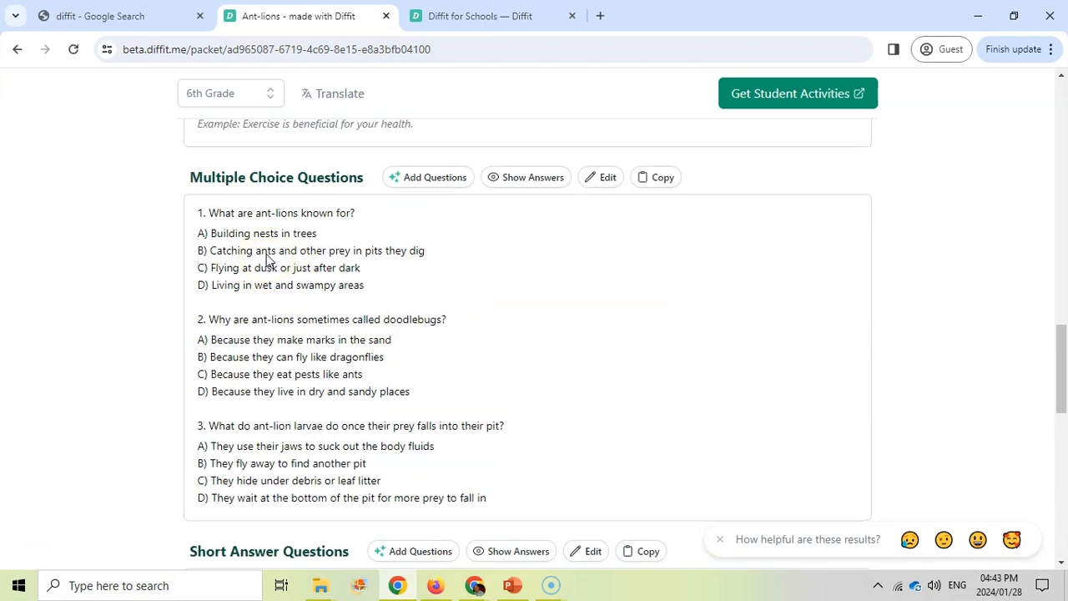
scroll("down", 3)
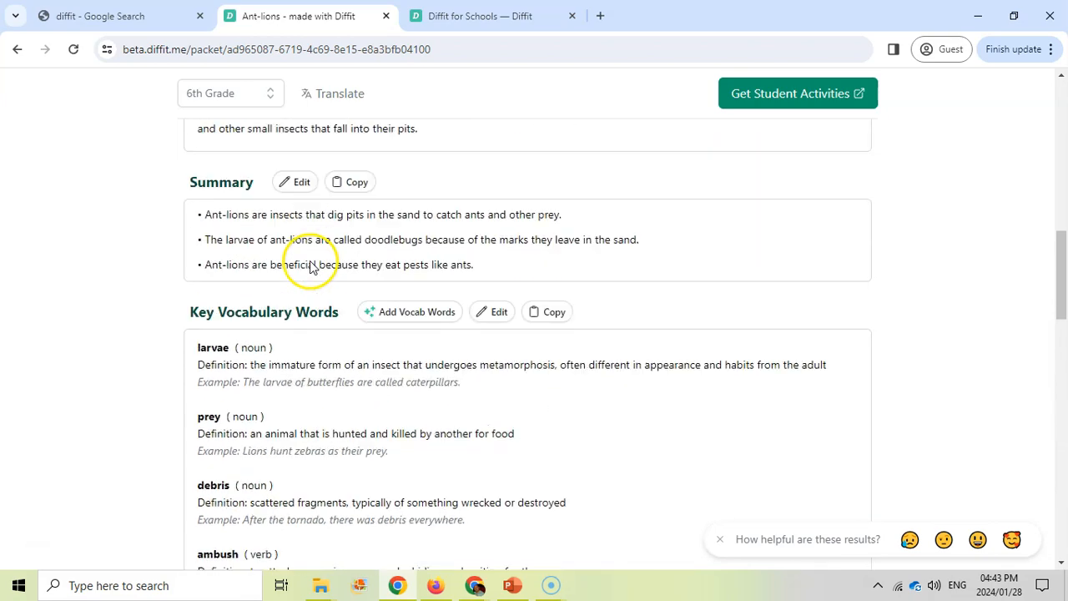
scroll("up", 3)
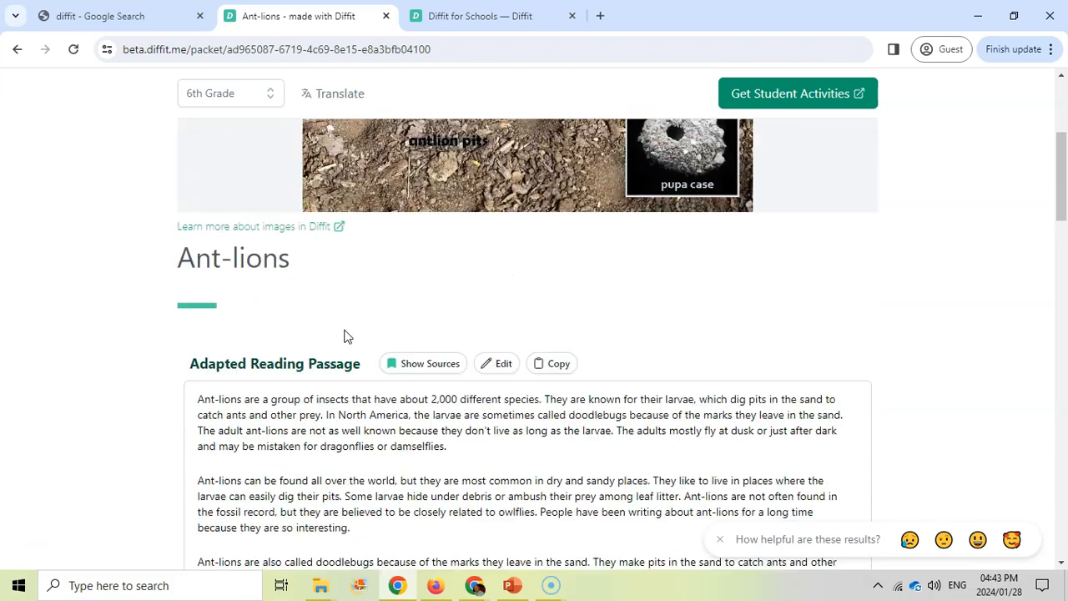
scroll("up", 3)
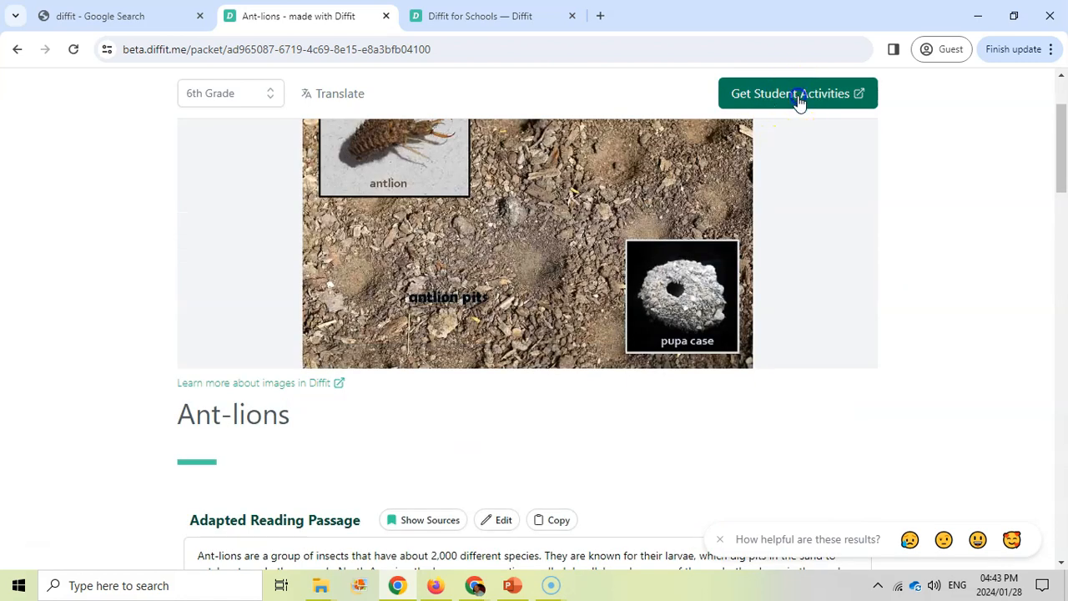
left_click(798, 94)
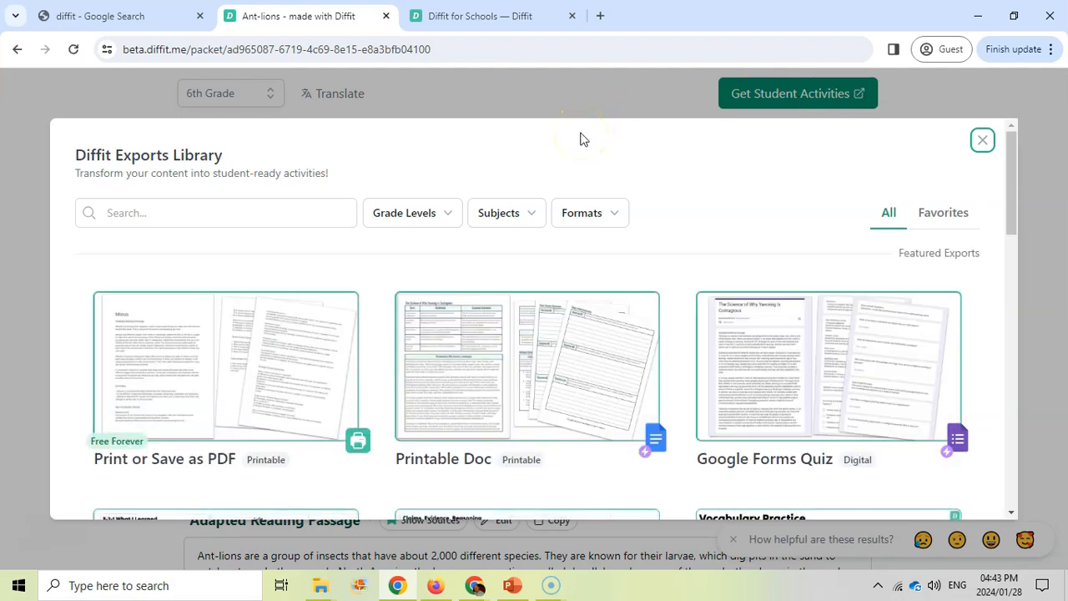
mouse_move(102, 399)
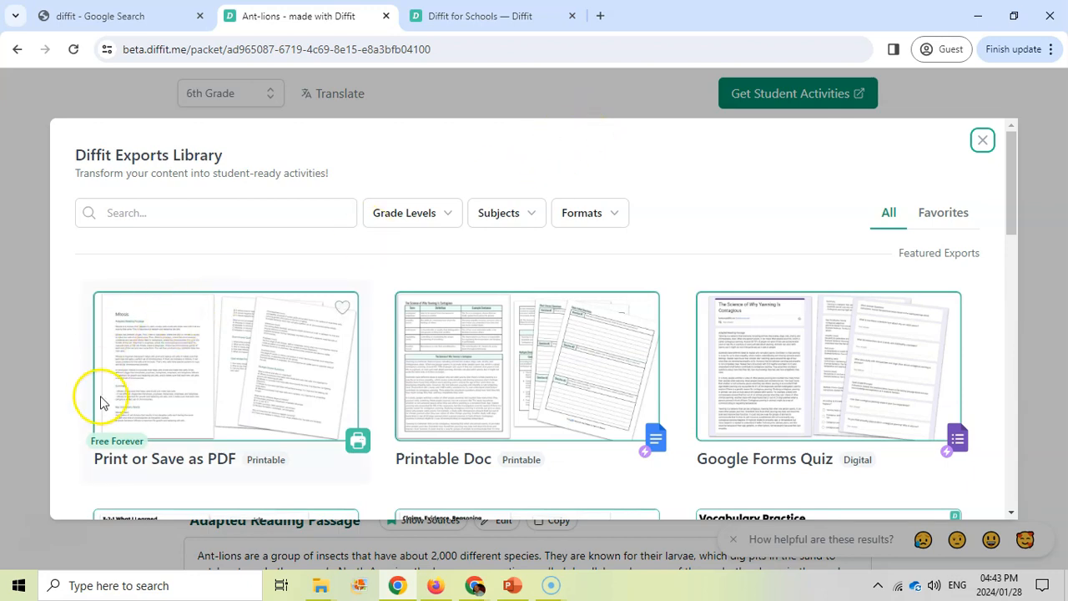
mouse_move(259, 333)
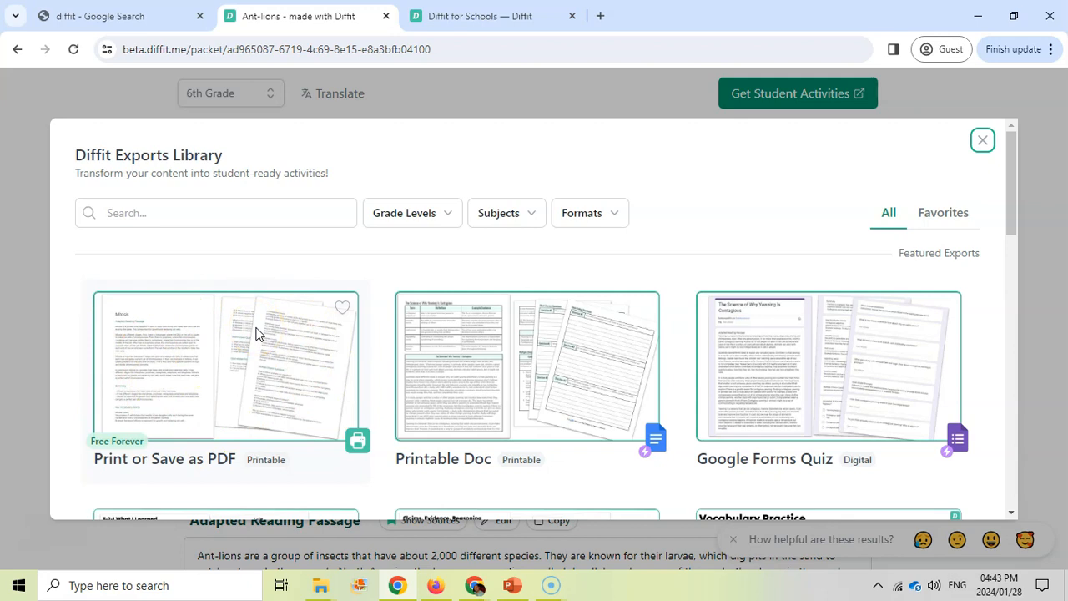
mouse_move(876, 375)
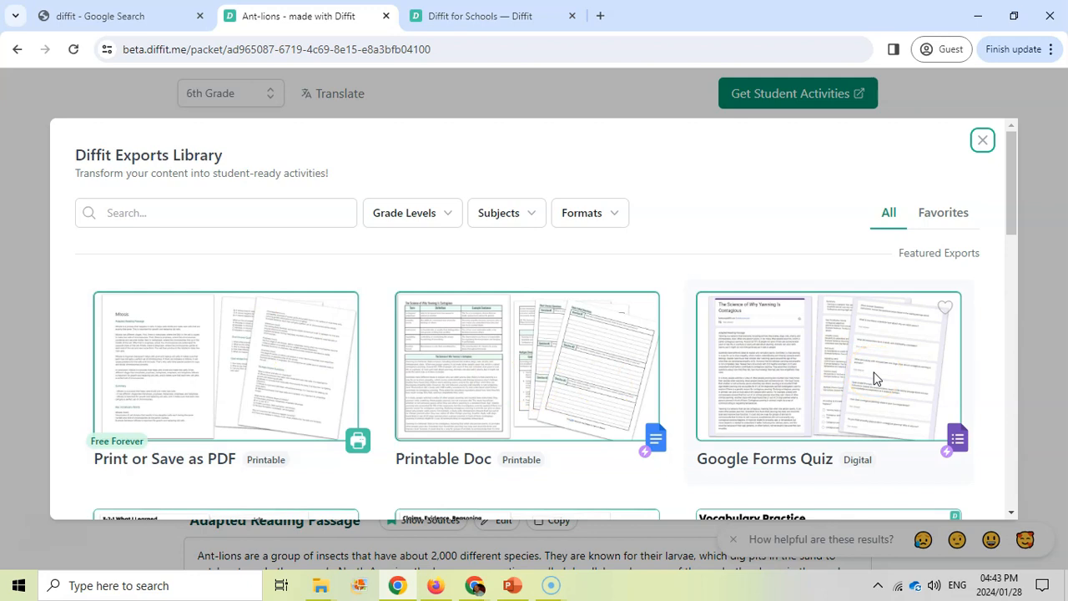
mouse_move(473, 270)
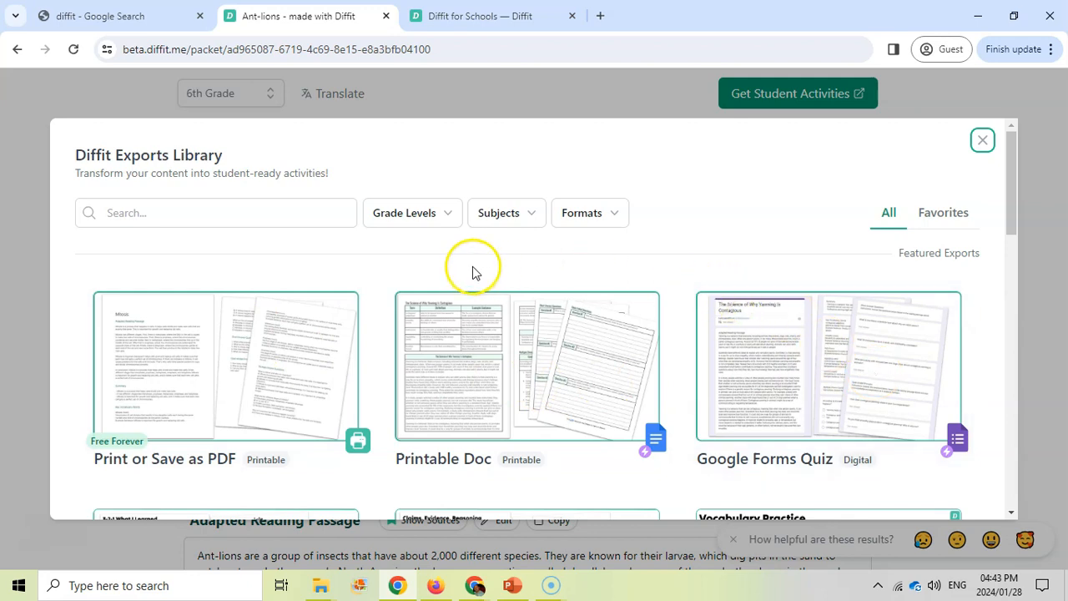
mouse_move(382, 326)
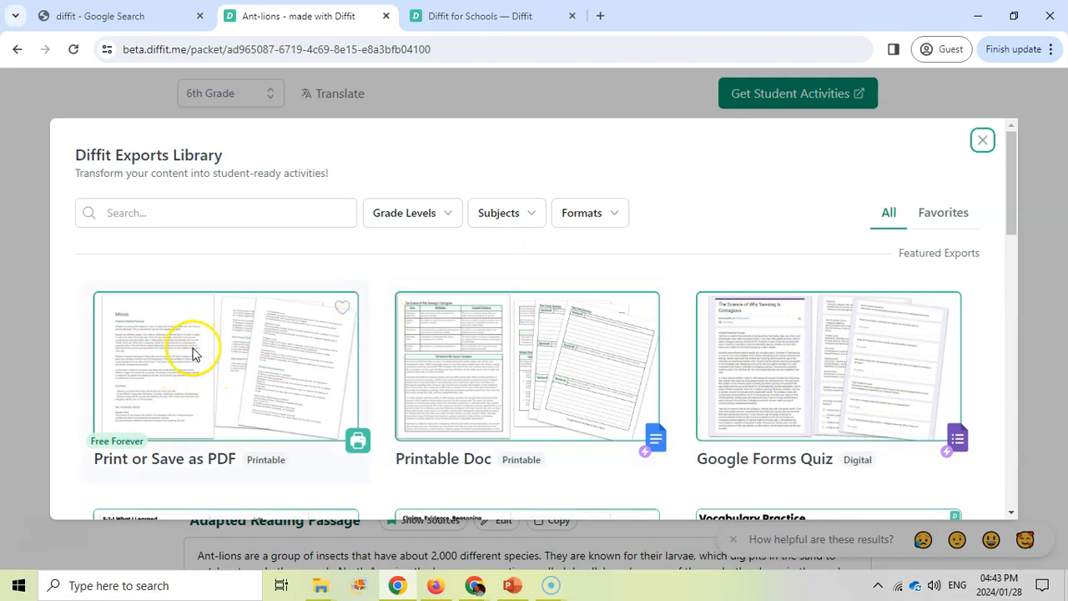
mouse_move(570, 345)
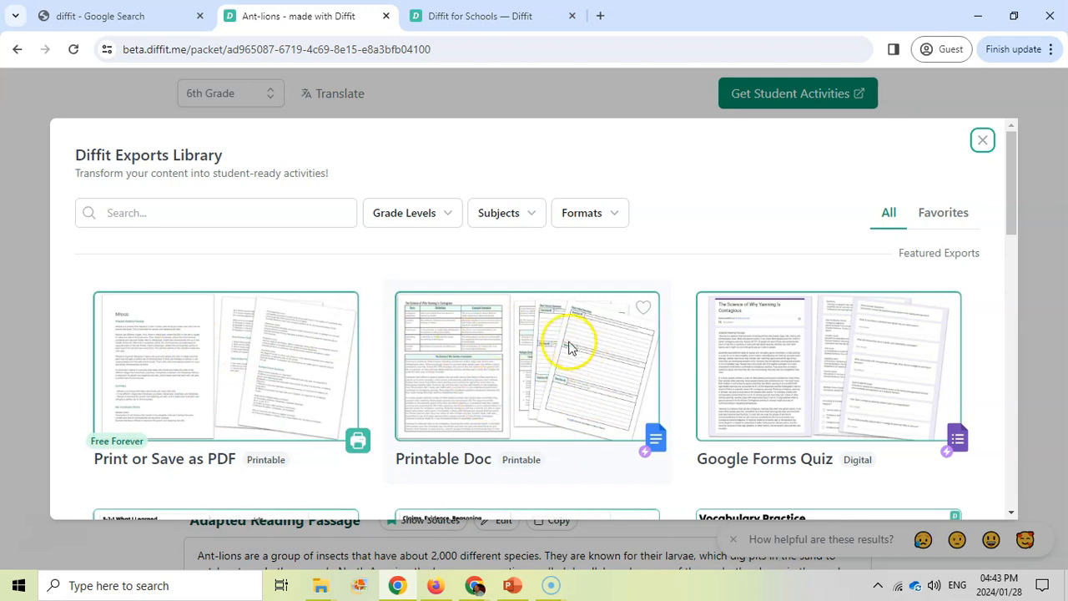
mouse_move(849, 357)
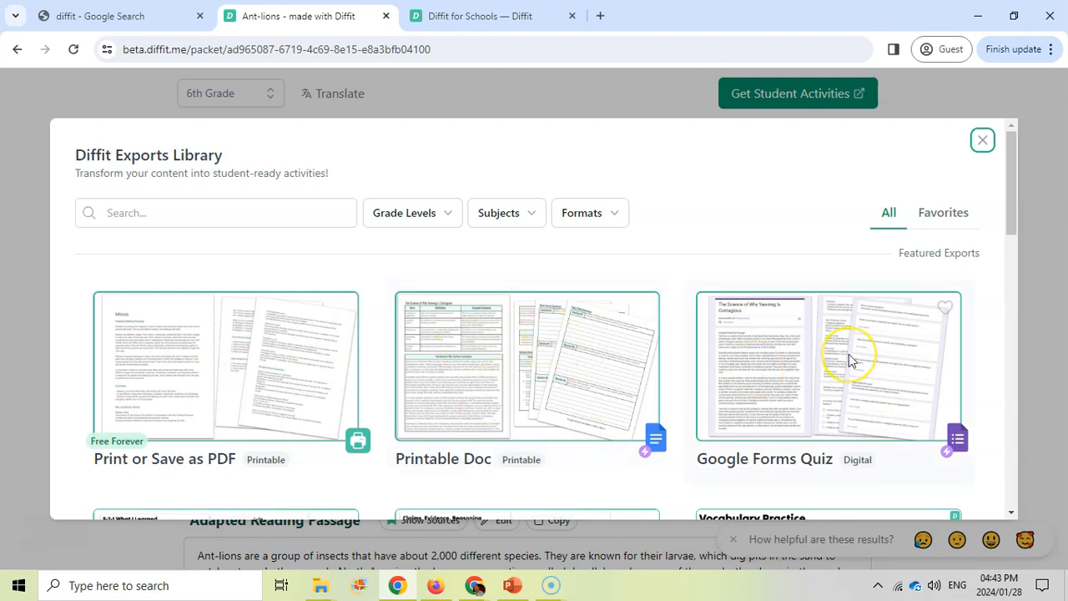
Step: Scroll the Exports Library to the Hexagonal Thinking Interactive Slides card and view its details
scroll("down", 3)
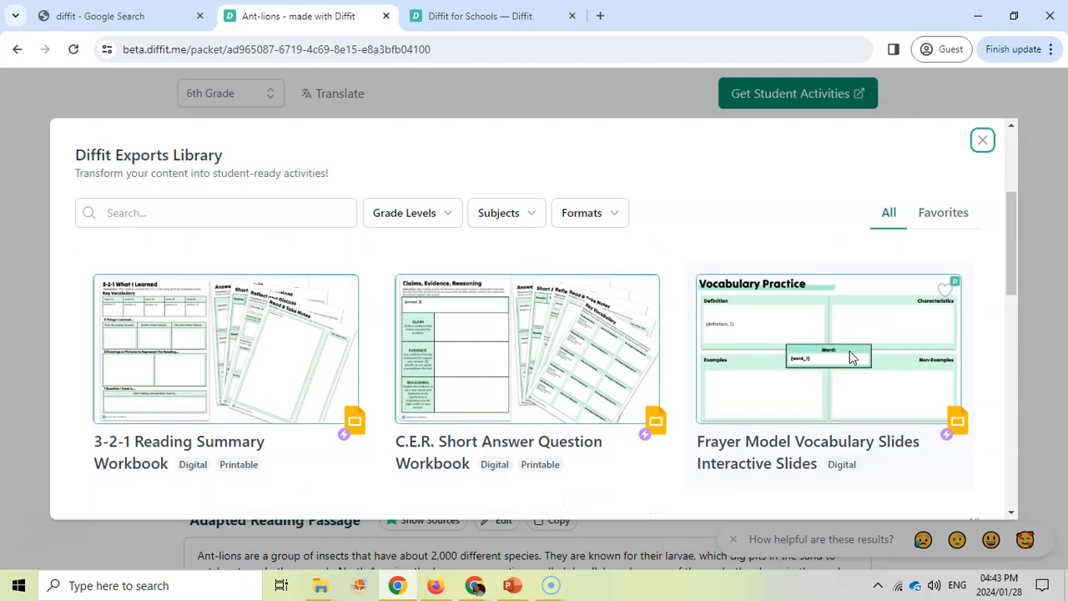
mouse_move(831, 409)
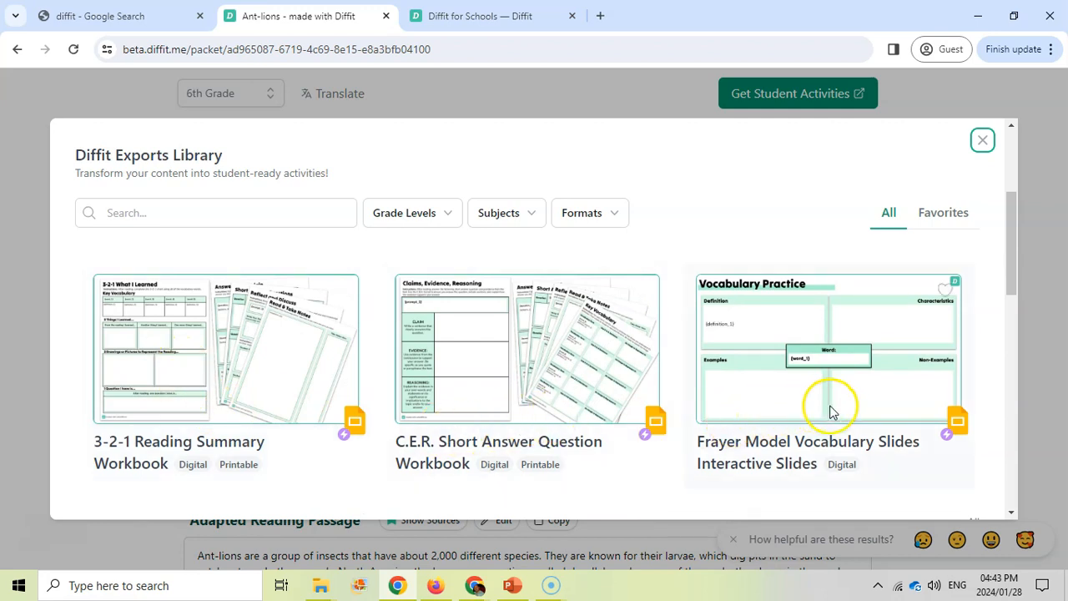
scroll("down", 3)
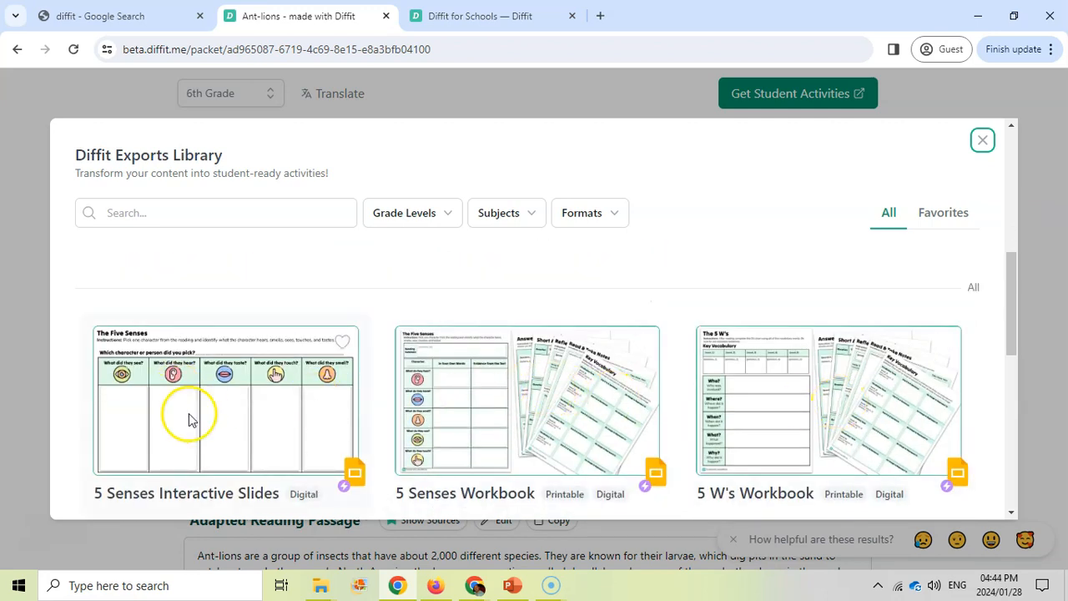
scroll("down", 3)
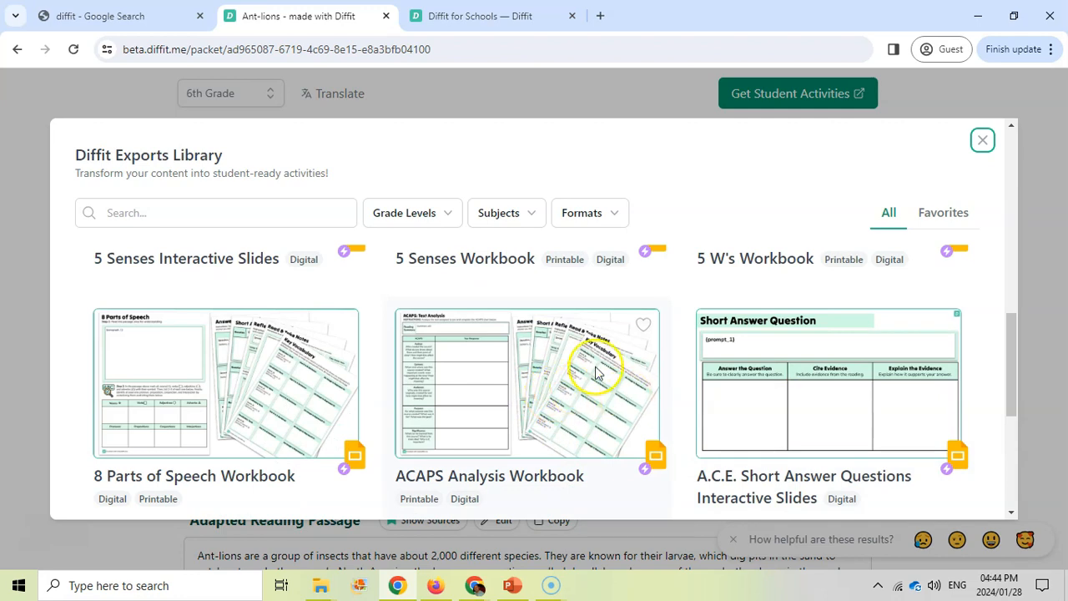
scroll("down", 3)
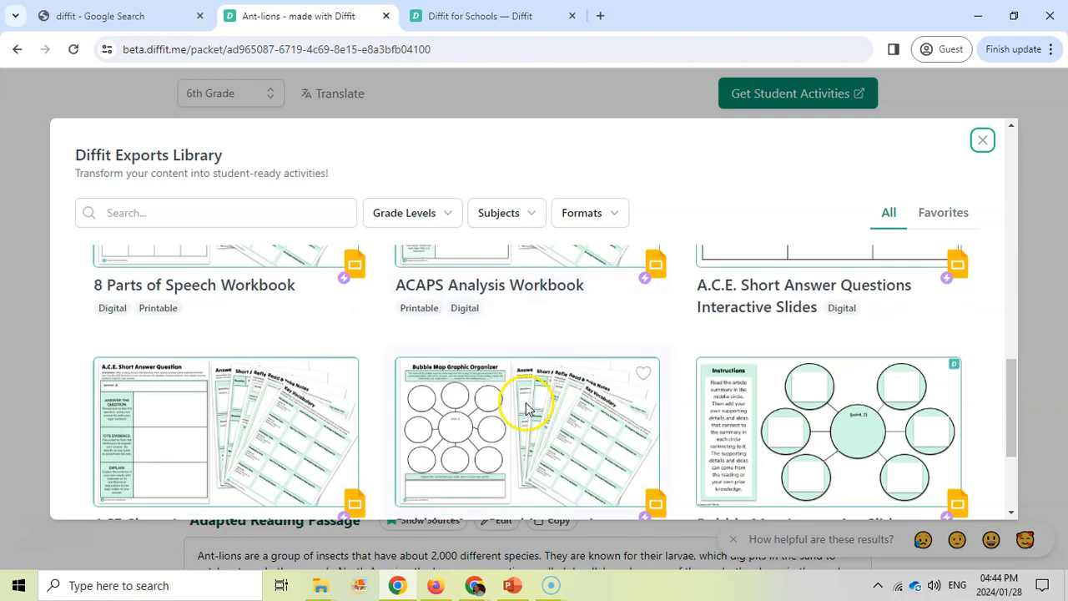
scroll("down", 3)
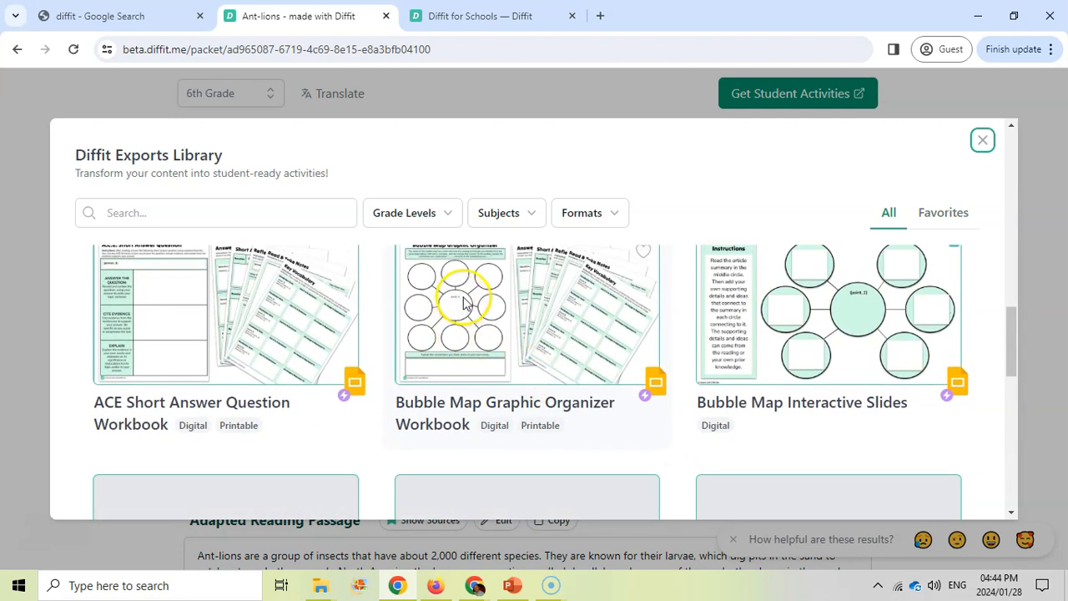
scroll("down", 3)
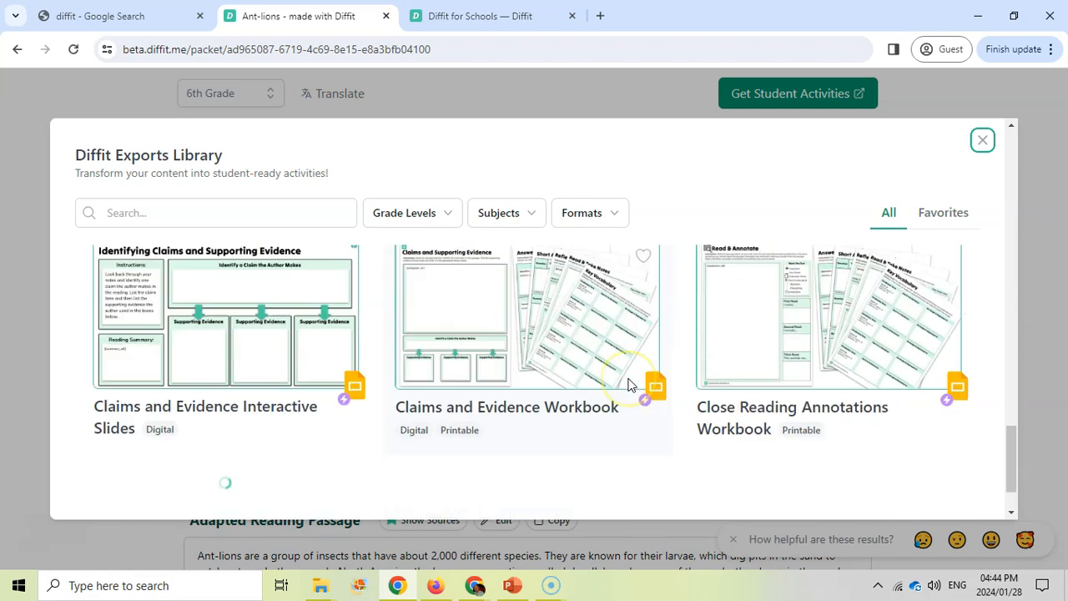
scroll("down", 3)
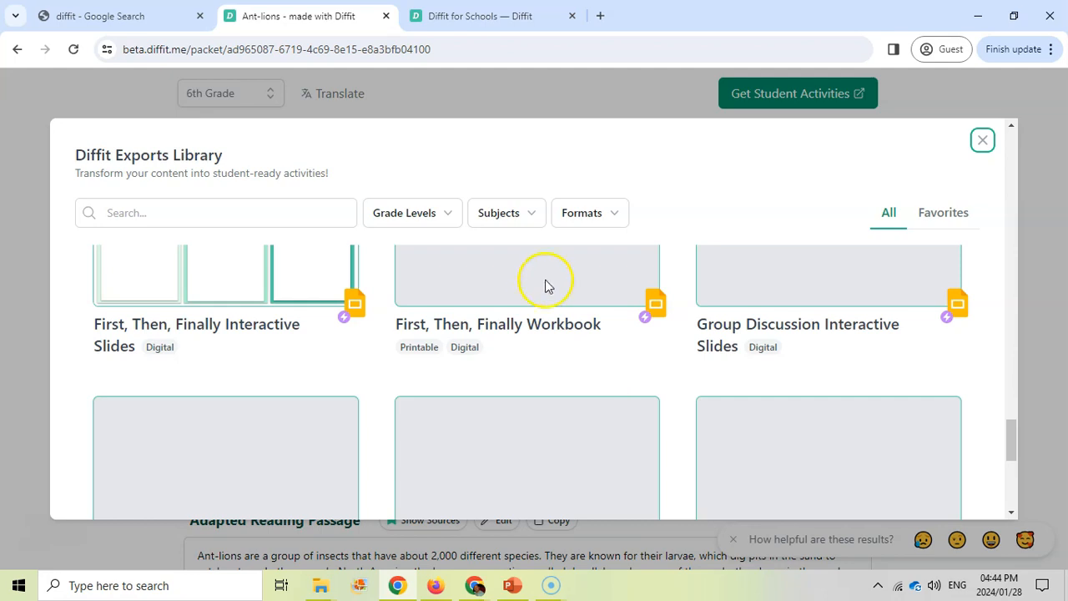
scroll("down", 3)
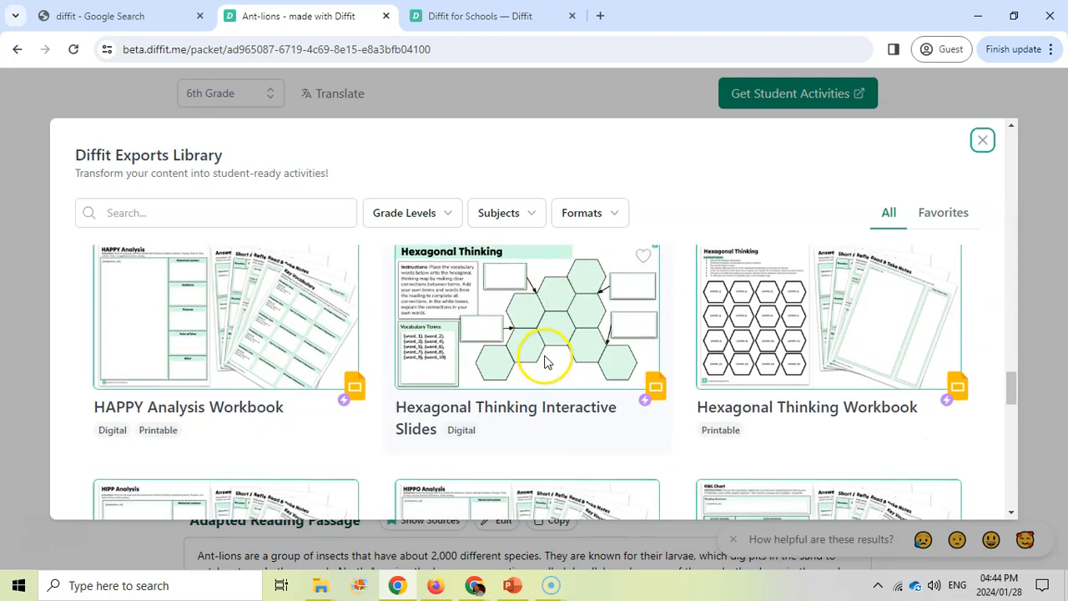
left_click(527, 317)
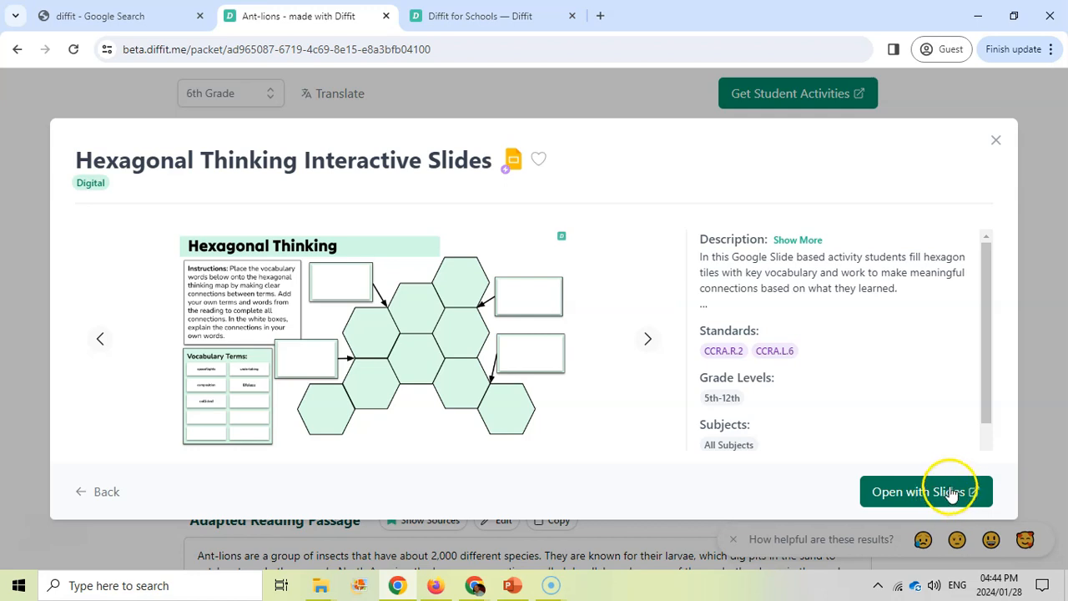
mouse_move(891, 420)
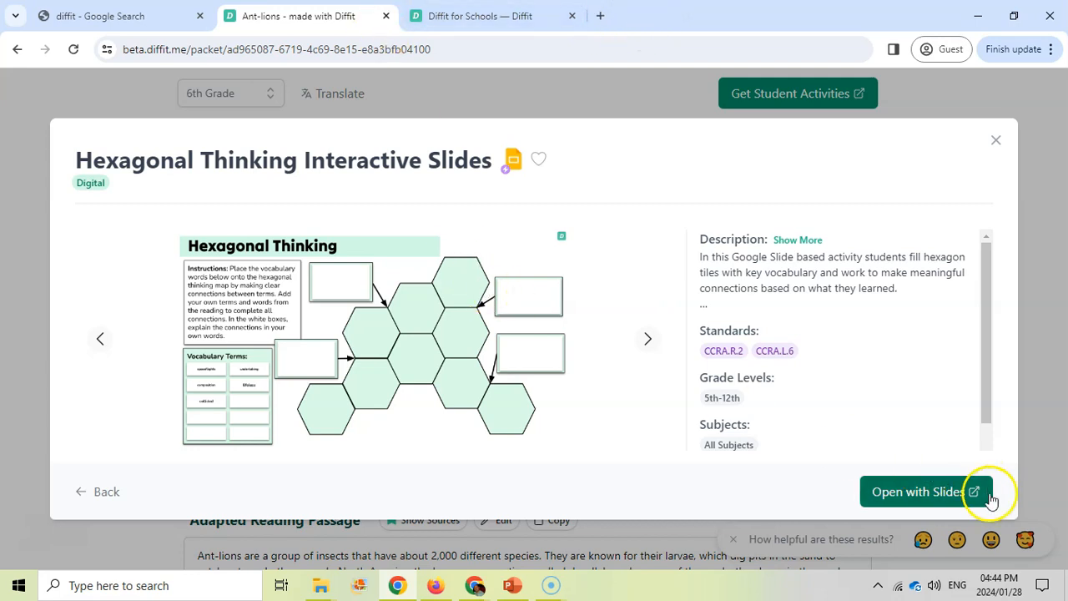
mouse_move(447, 367)
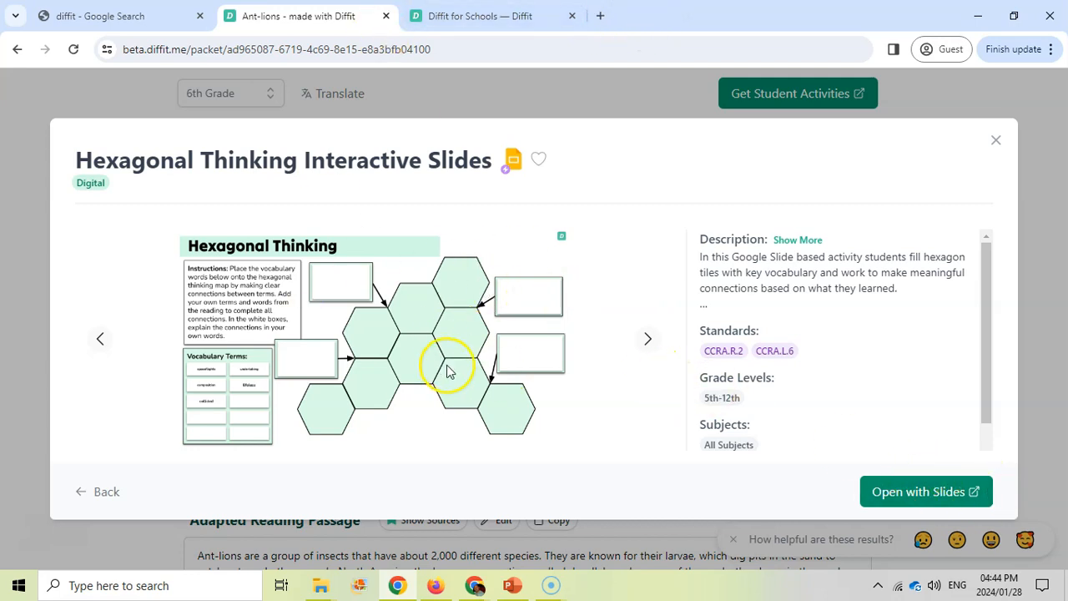
mouse_move(976, 160)
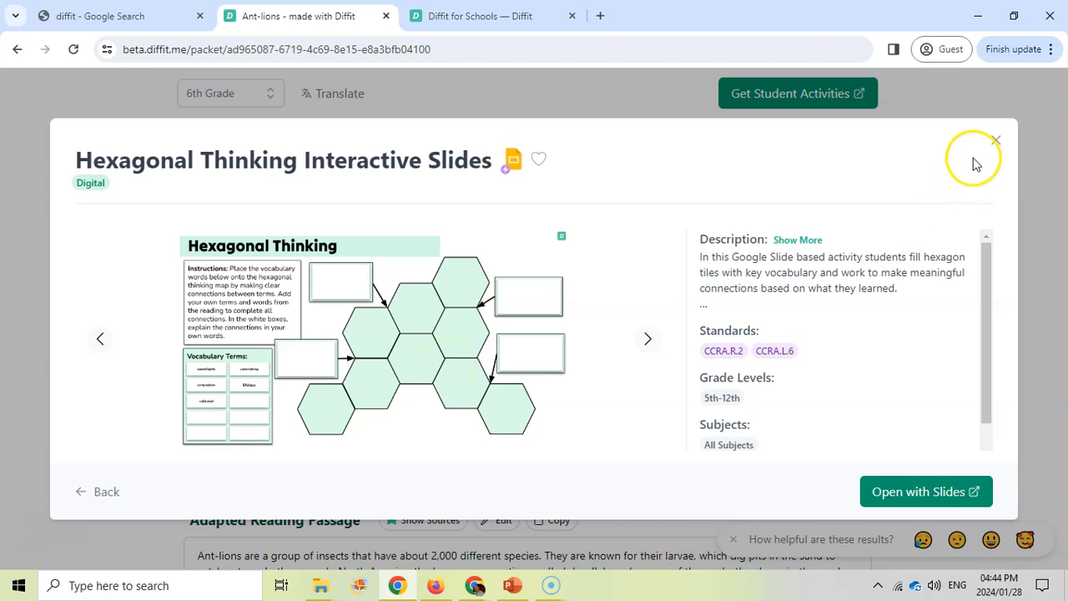
Step: Close the activity details, return to the packet, and switch to the Diffit for Schools comparison page
left_click(995, 141)
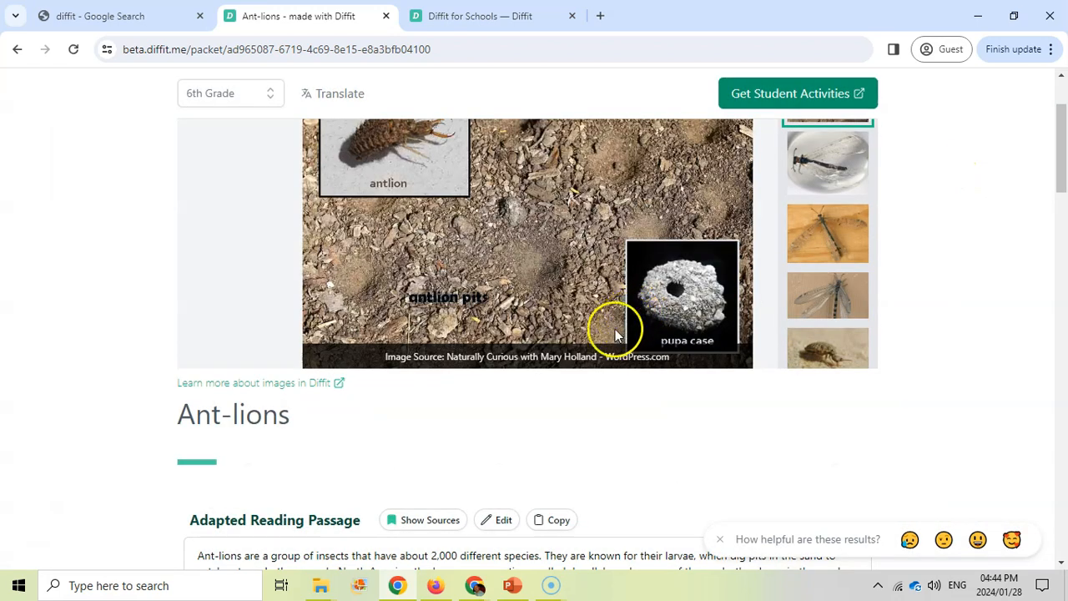
scroll("up", 3)
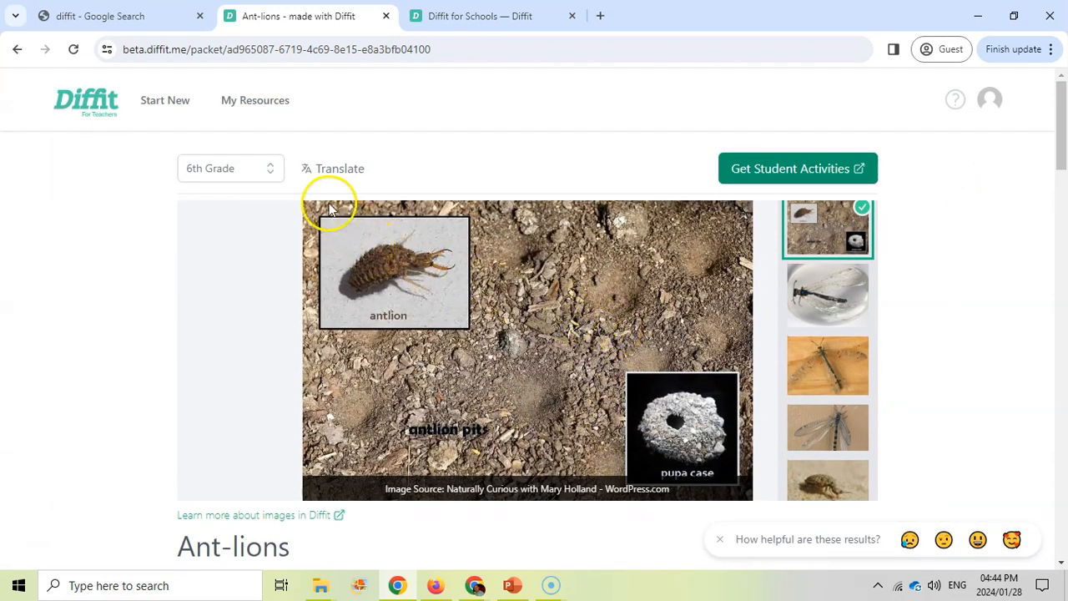
mouse_move(574, 203)
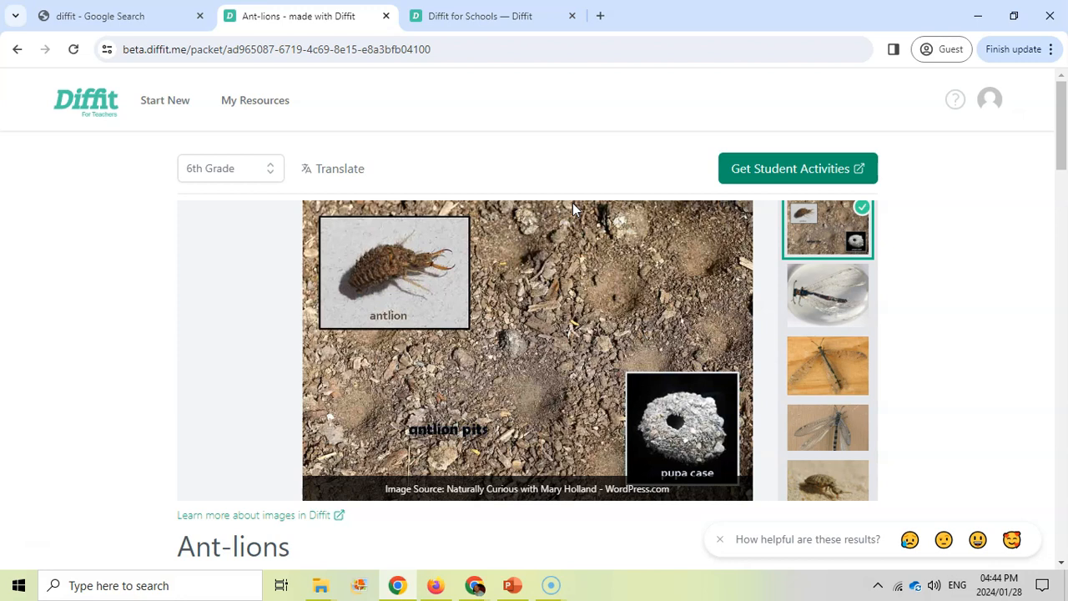
mouse_move(542, 237)
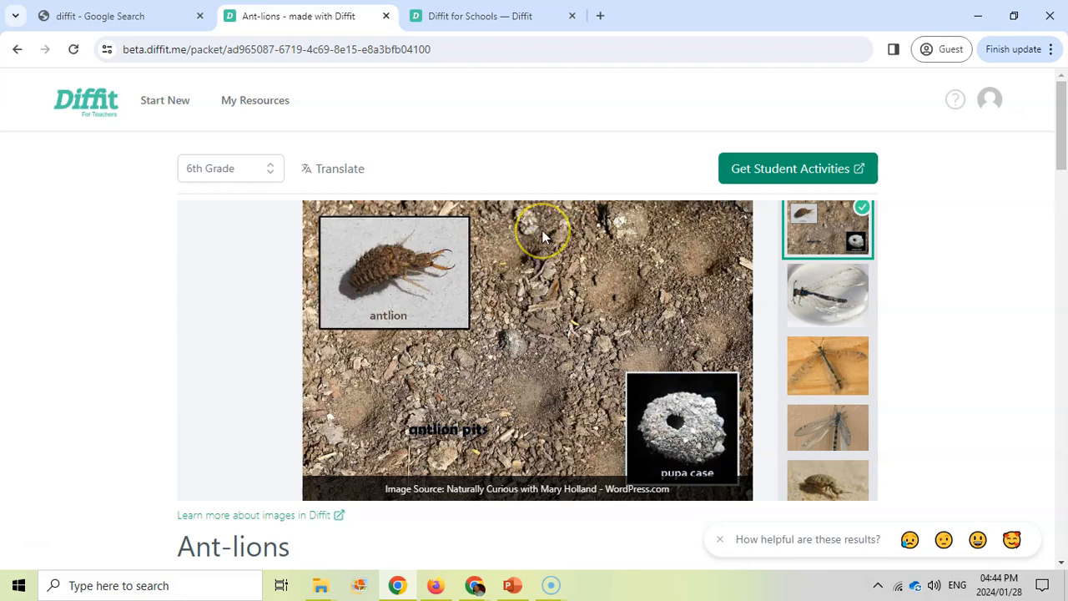
mouse_move(543, 237)
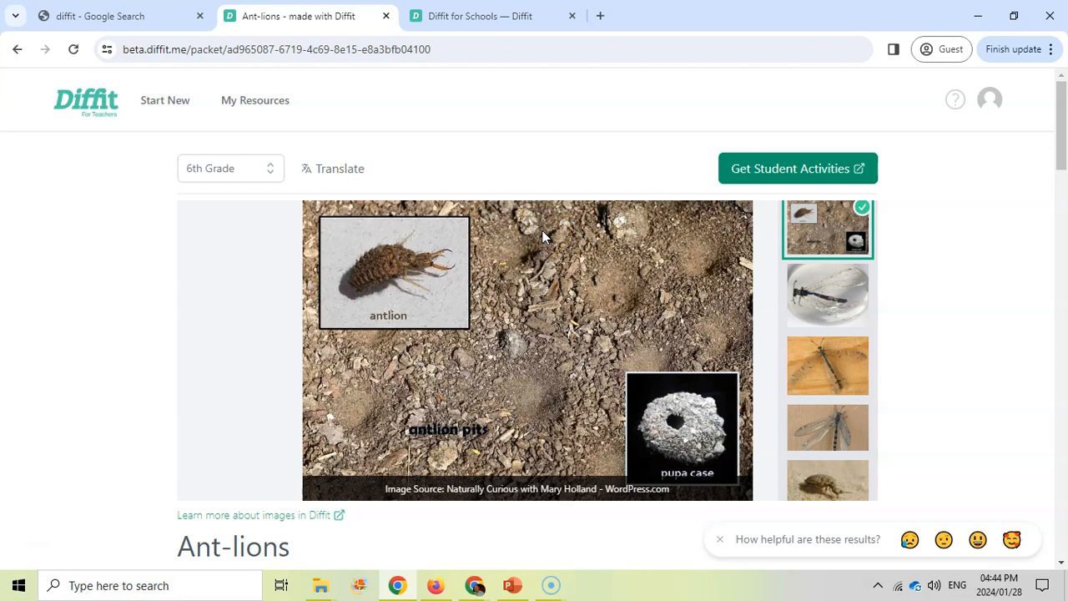
scroll("down", 3)
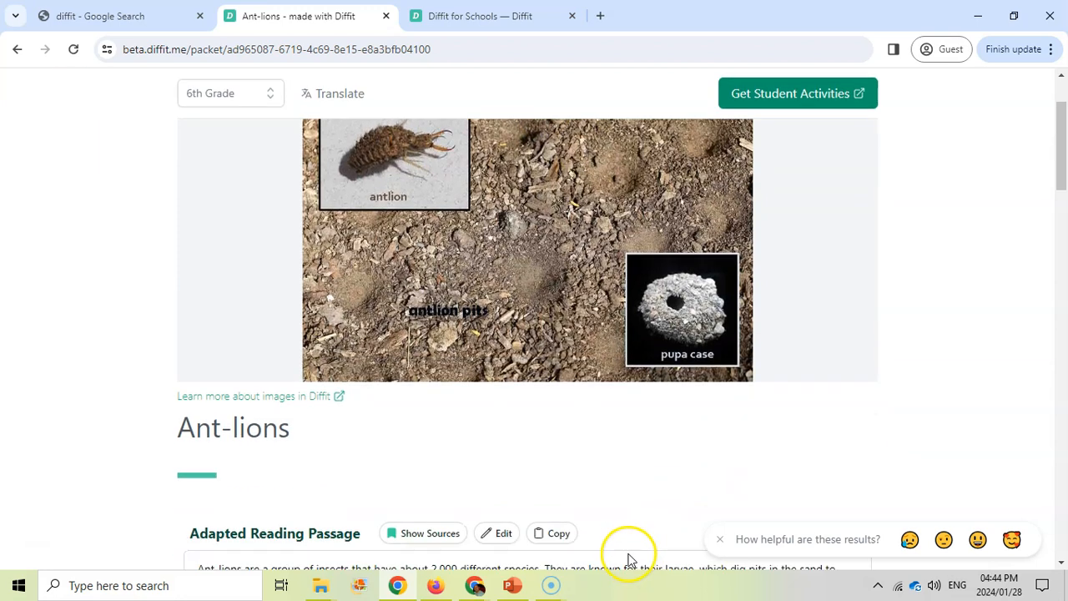
scroll("up", 3)
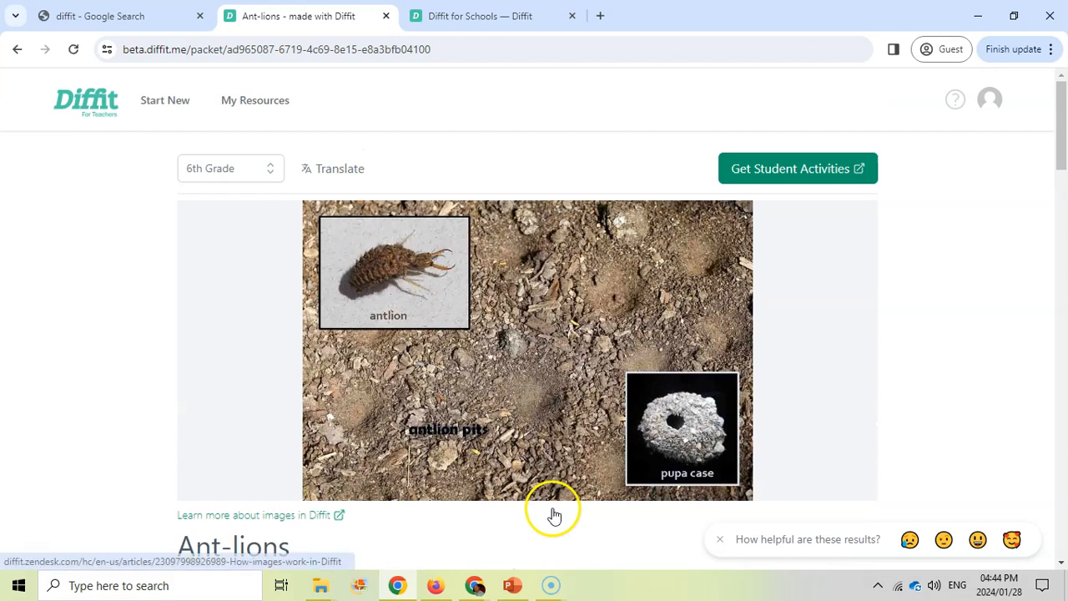
mouse_move(165, 335)
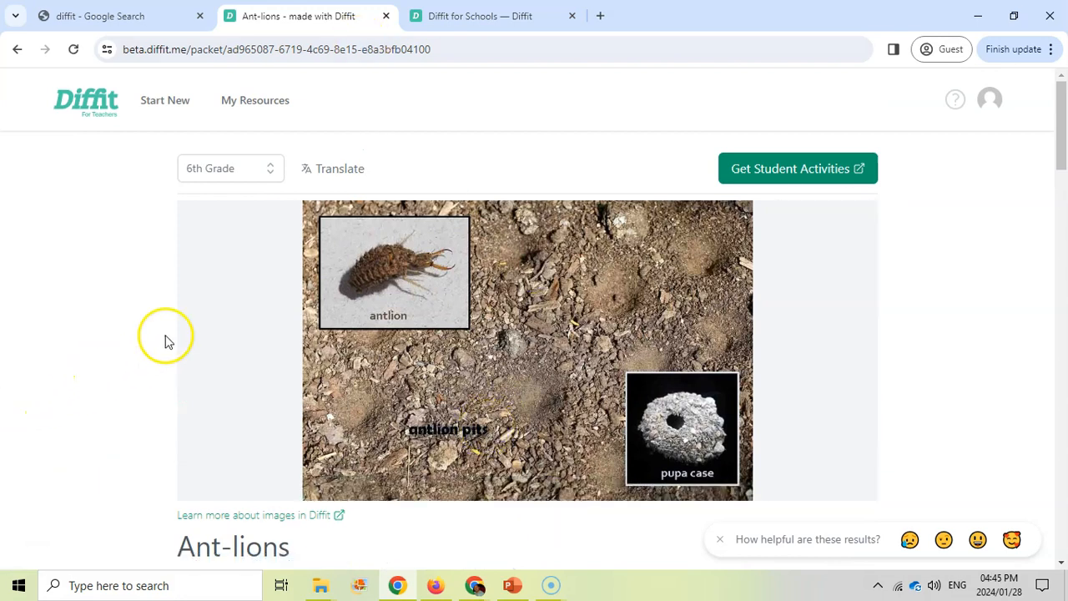
left_click(492, 16)
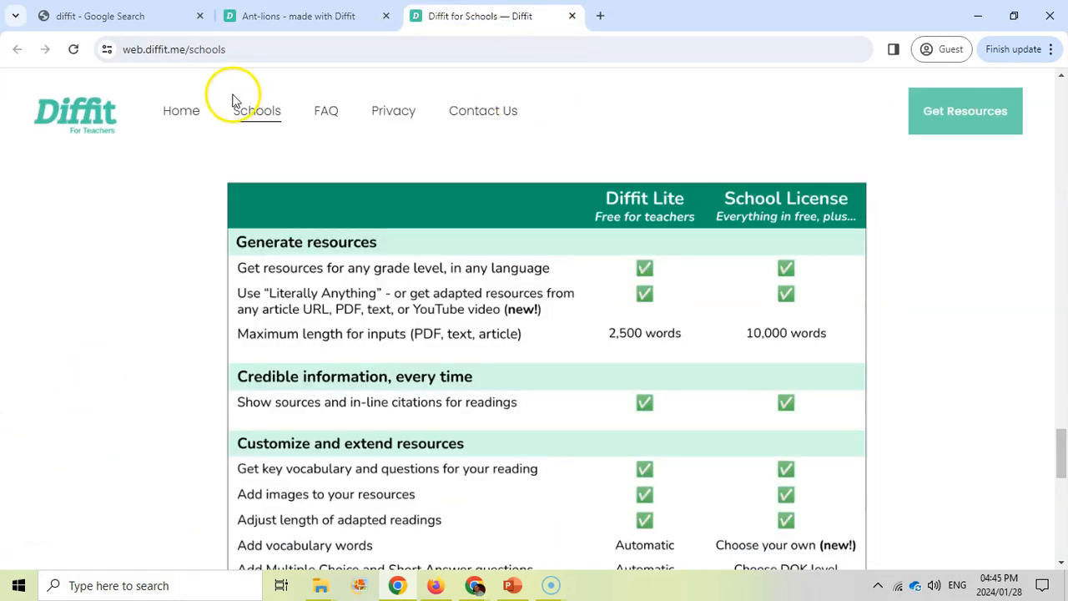
Step: Scroll through the Diffit Lite versus School License feature comparison table
scroll("up", 3)
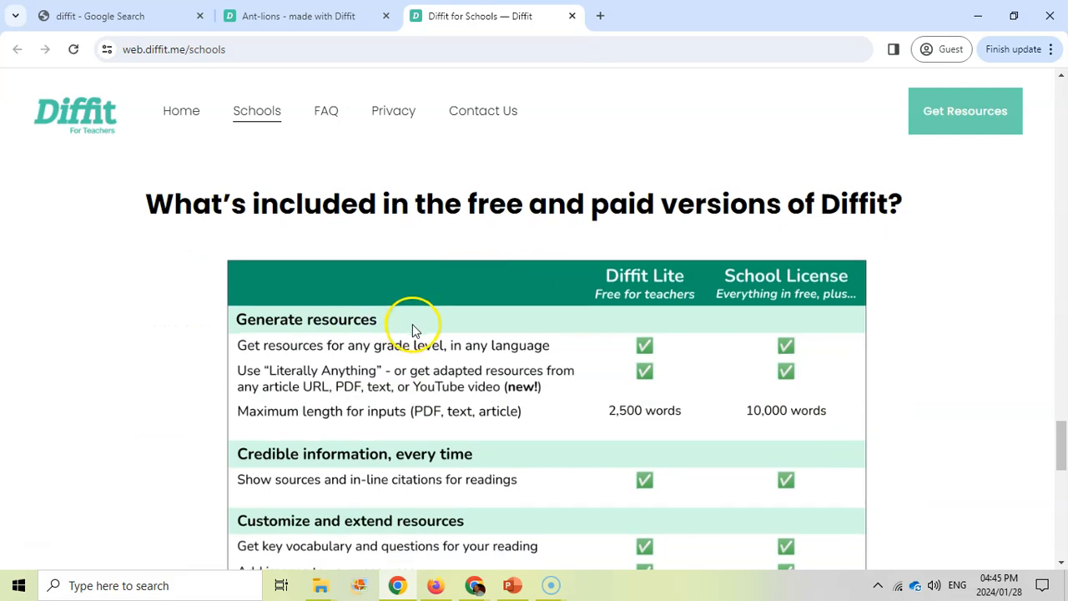
scroll("down", 3)
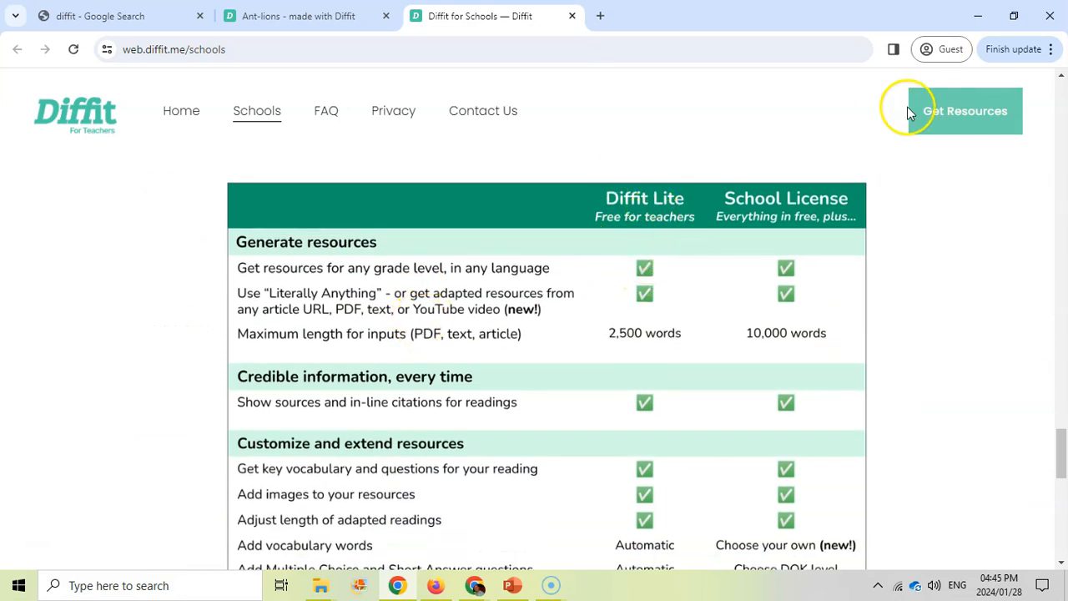
mouse_move(654, 287)
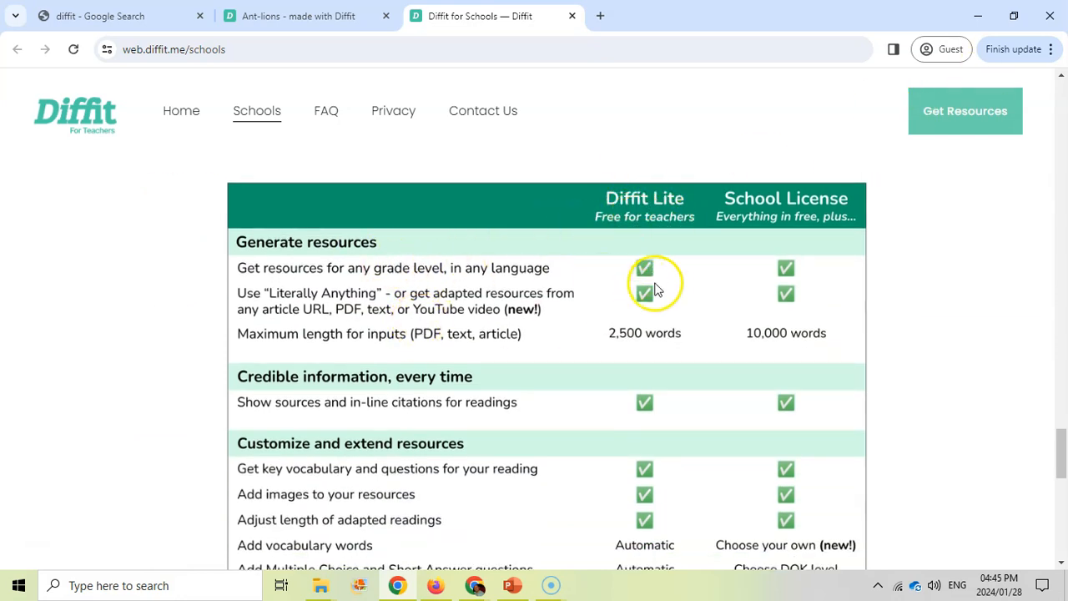
mouse_move(654, 349)
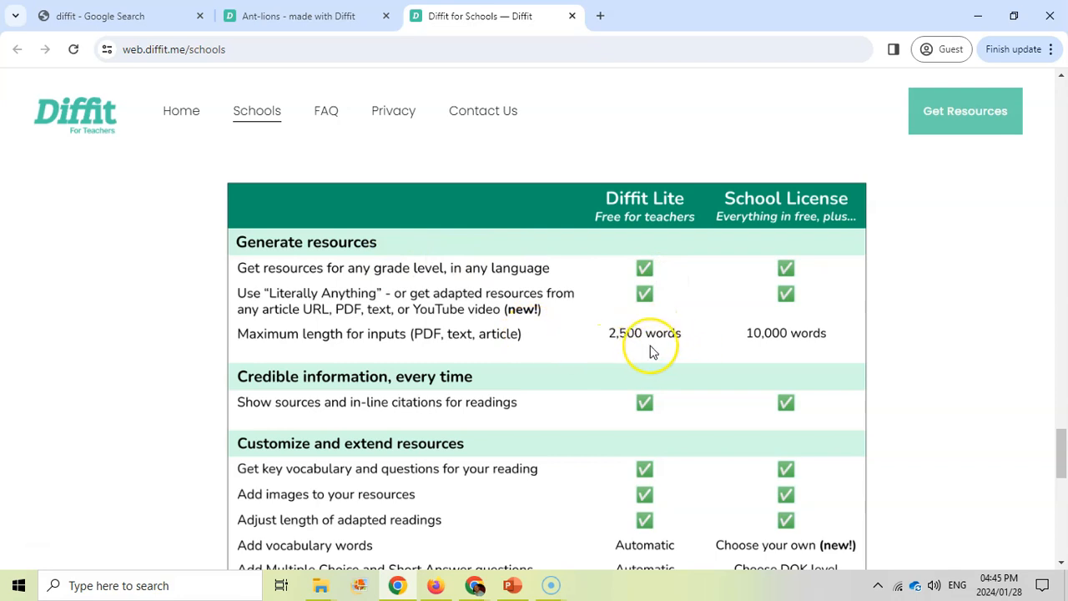
scroll("down", 3)
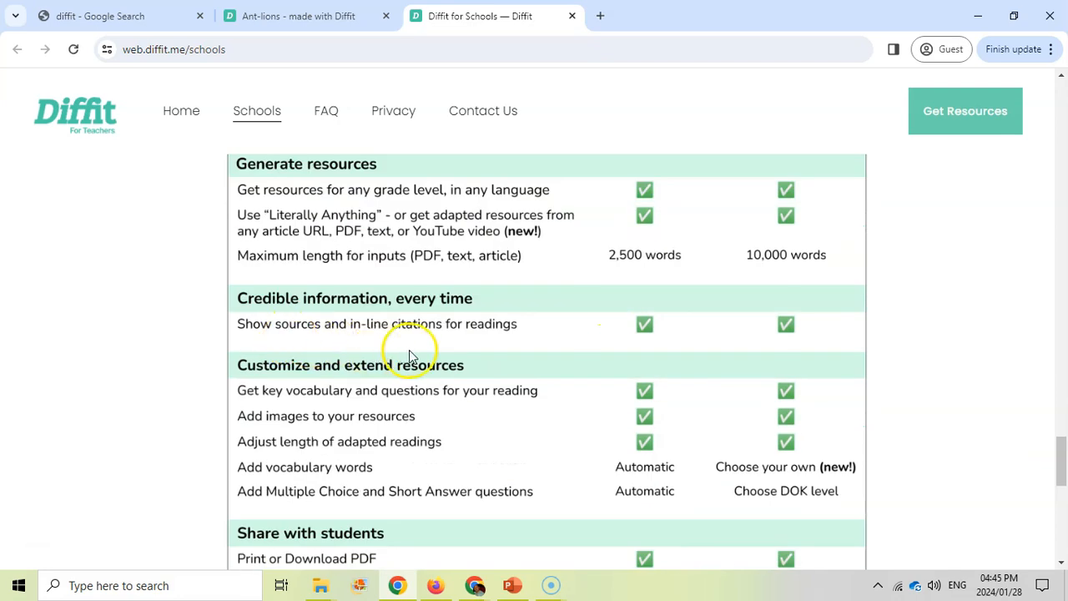
scroll("down", 3)
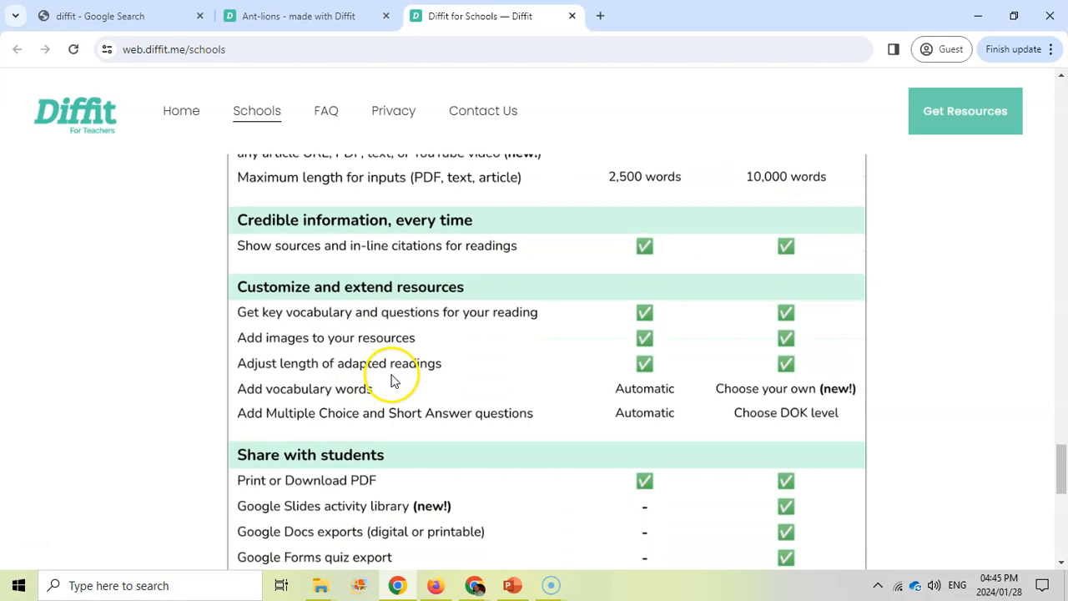
mouse_move(599, 402)
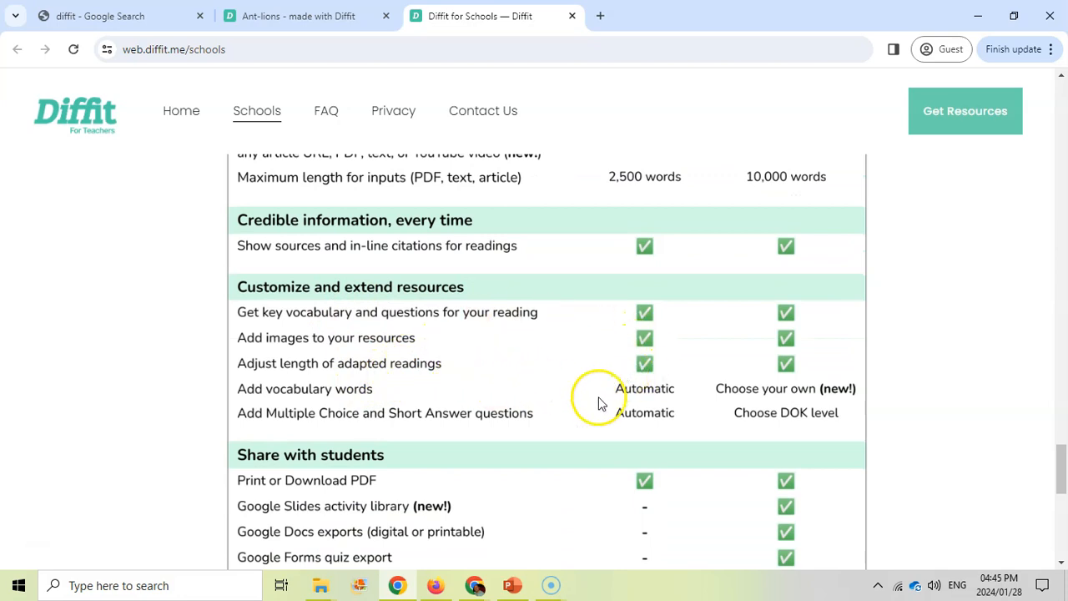
scroll("down", 3)
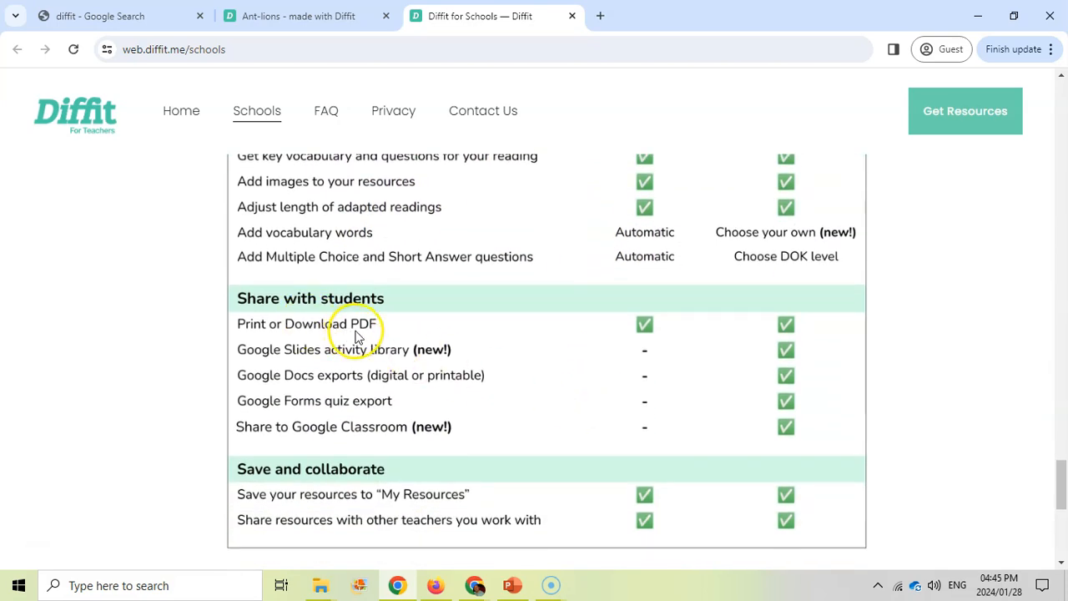
mouse_move(284, 509)
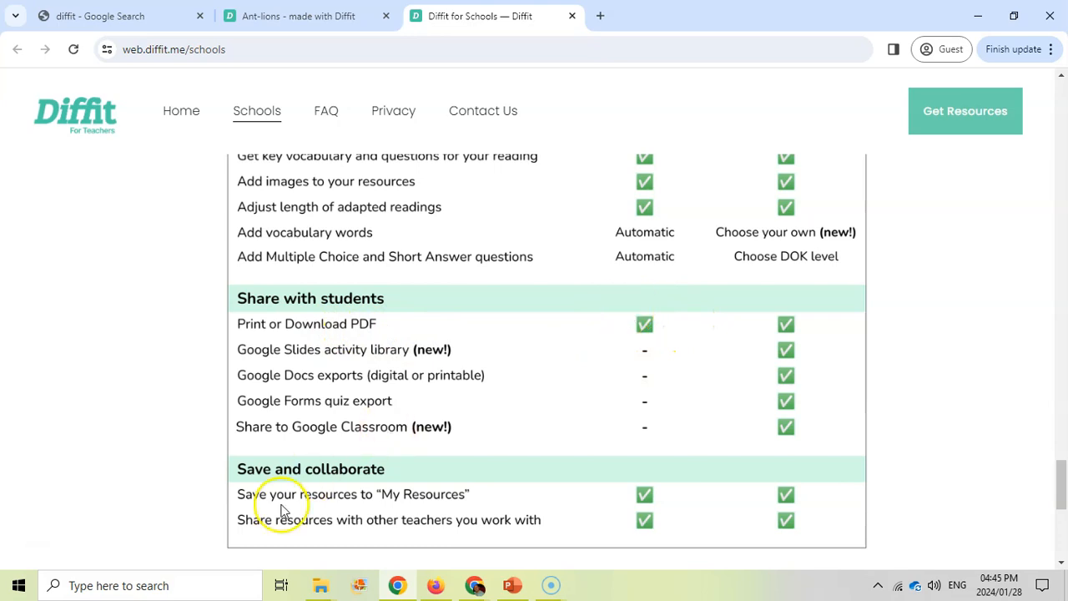
mouse_move(891, 227)
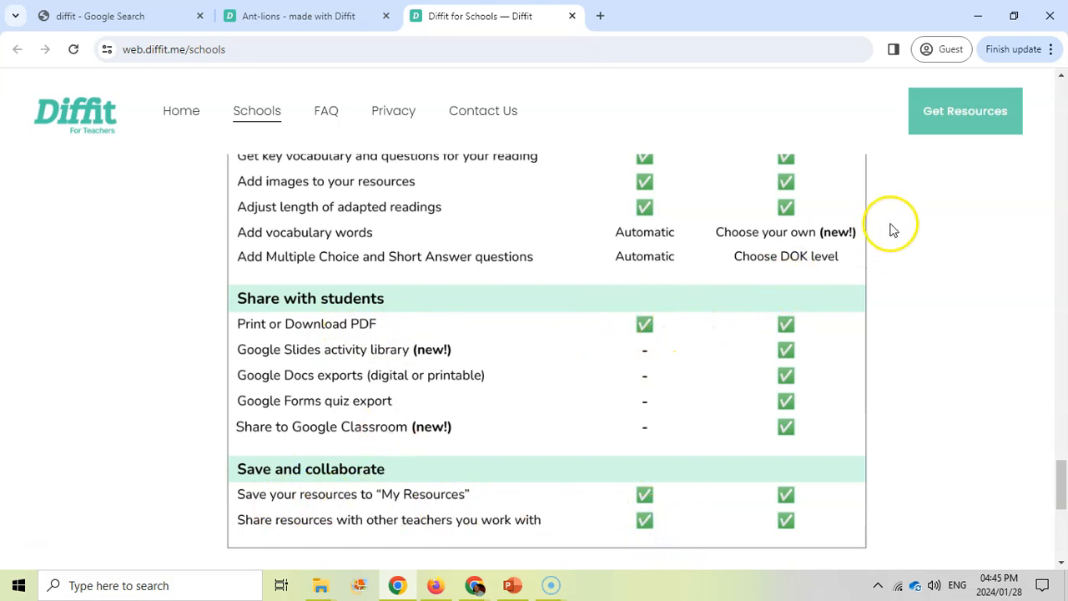
mouse_move(143, 441)
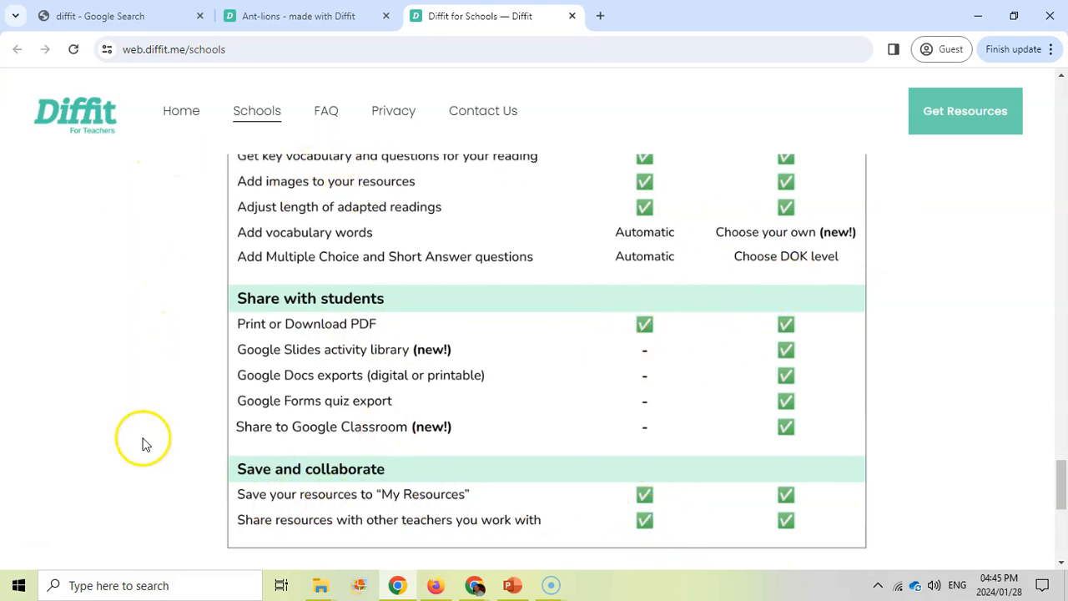
scroll("up", 3)
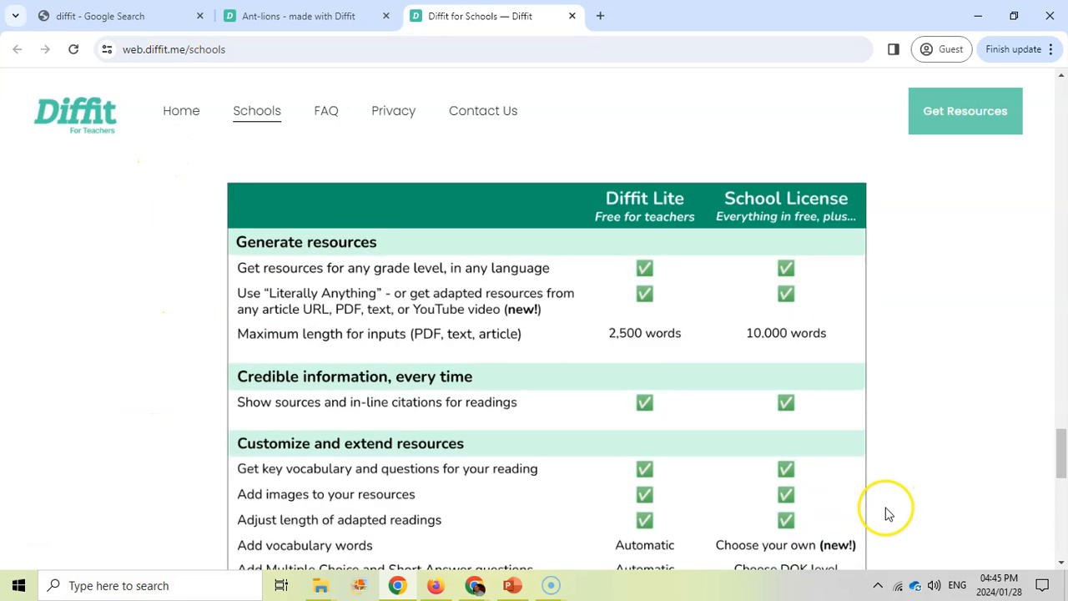
mouse_move(784, 350)
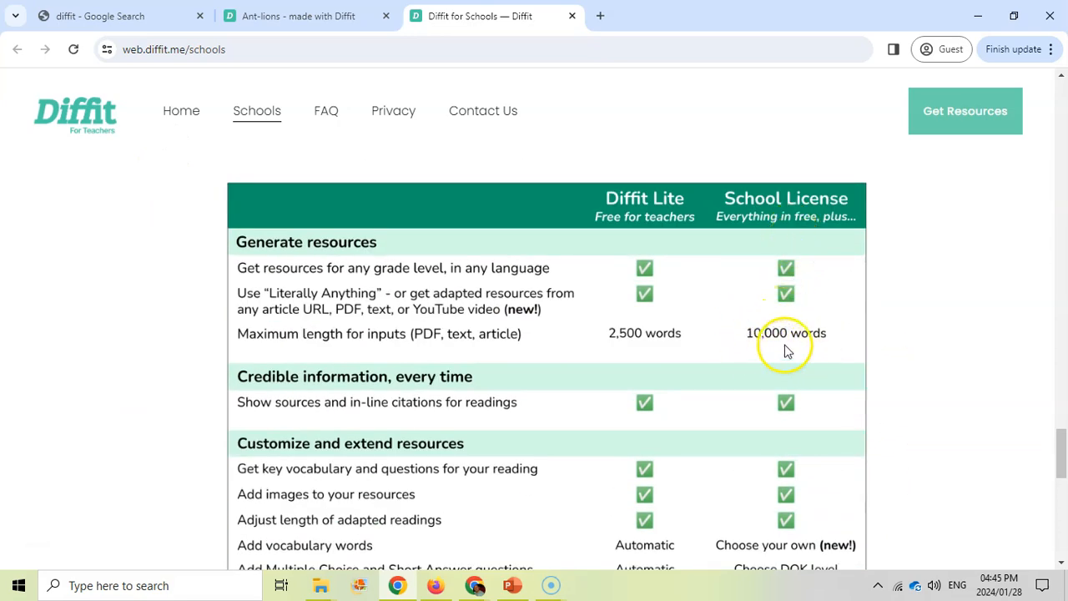
Step: Finish reviewing the comparison and return to the Ant-lions 6th-grade packet
scroll("down", 3)
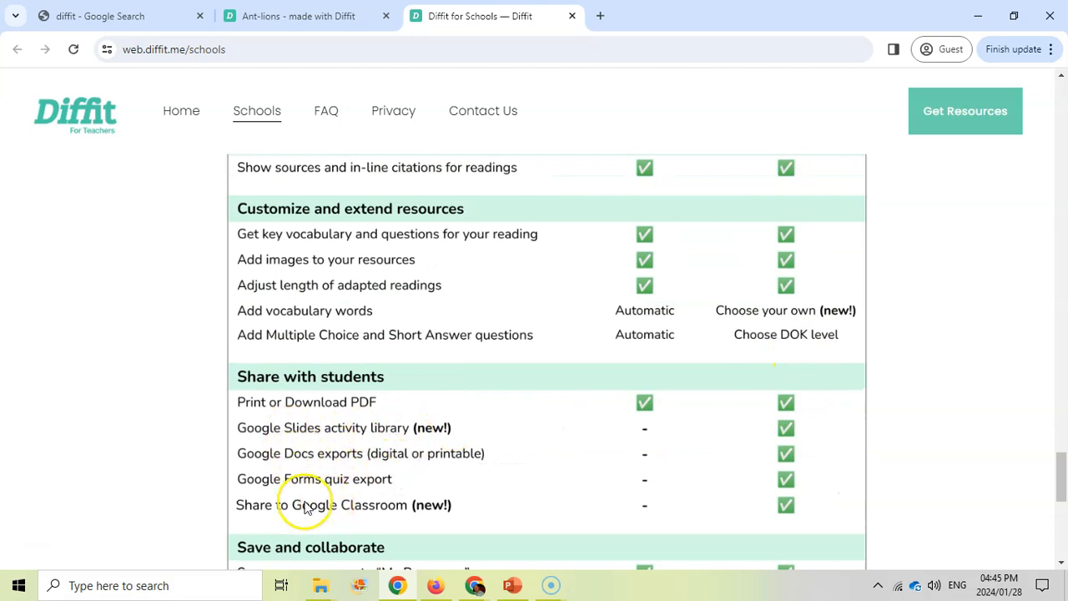
scroll("down", 3)
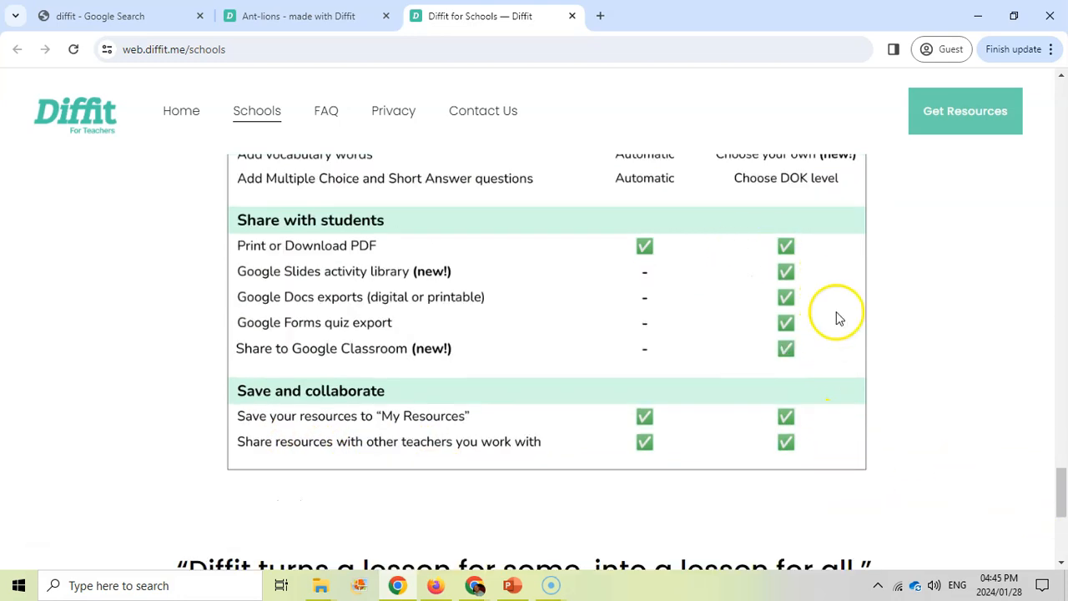
scroll("up", 3)
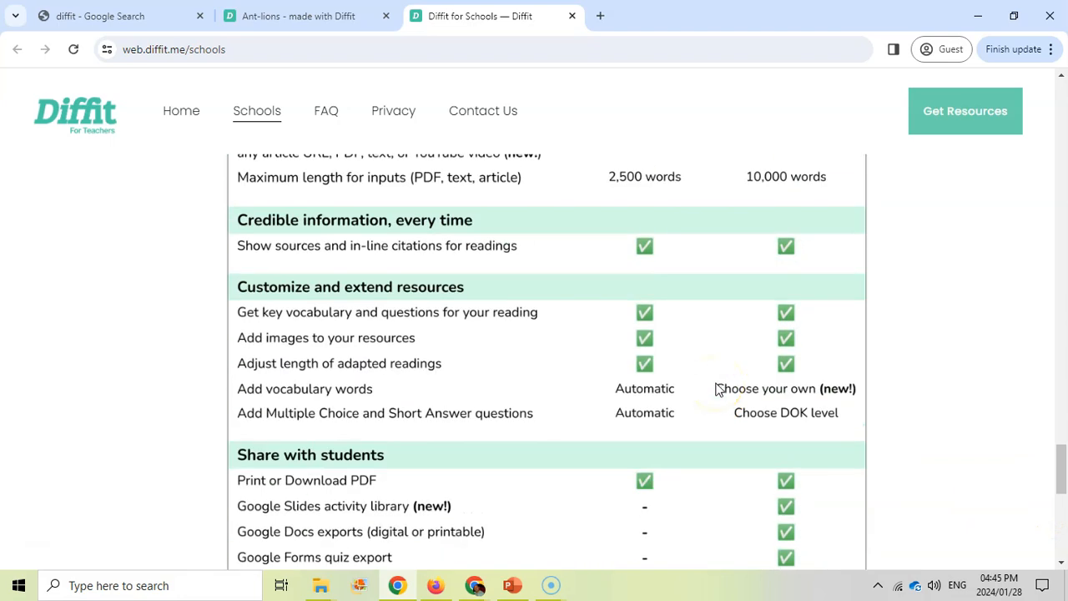
scroll("up", 3)
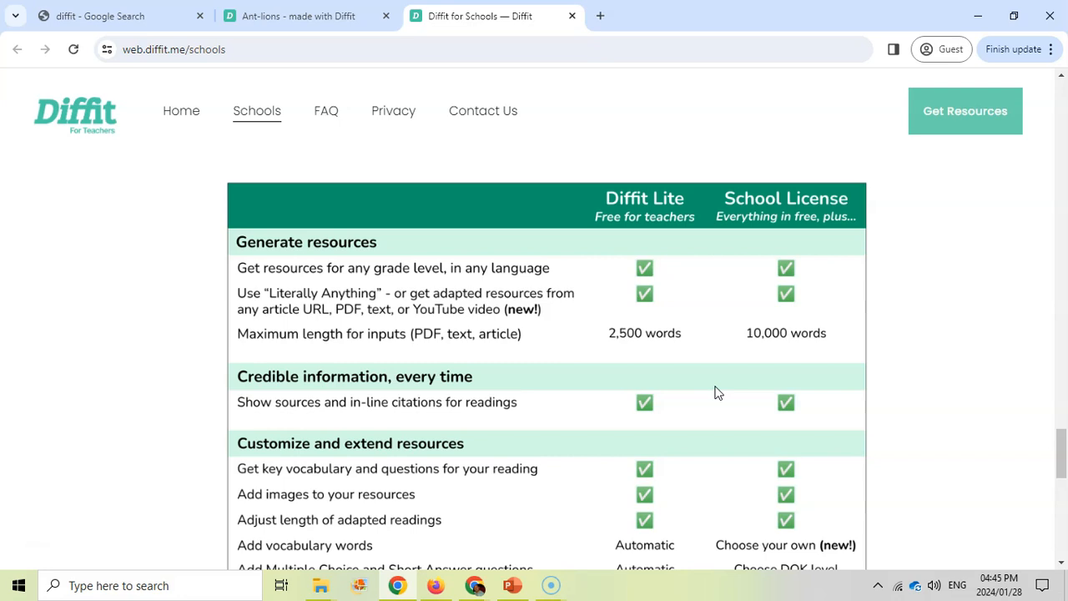
mouse_move(782, 208)
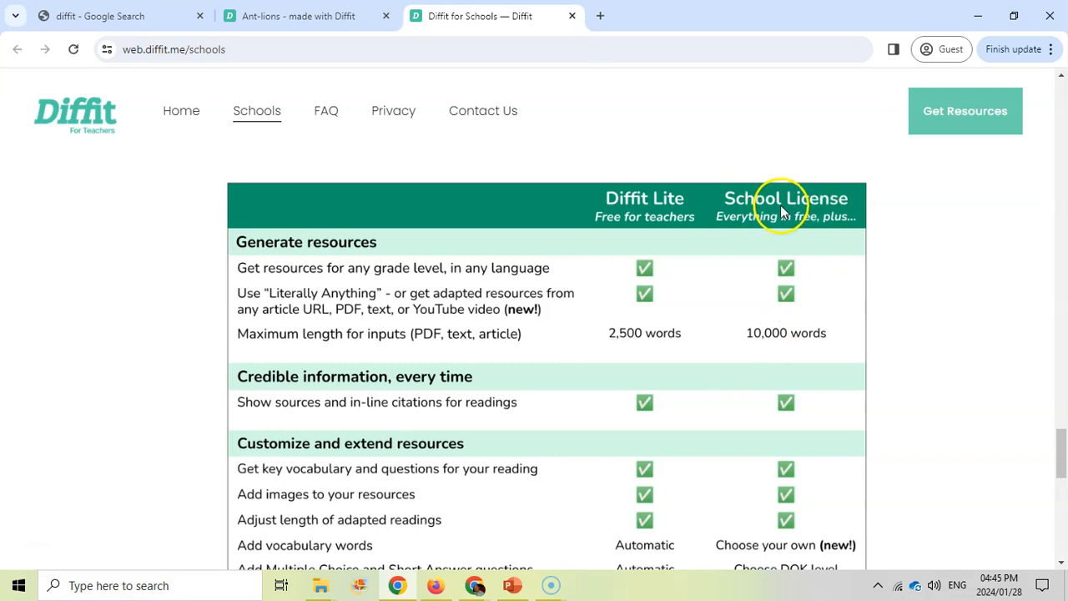
mouse_move(564, 384)
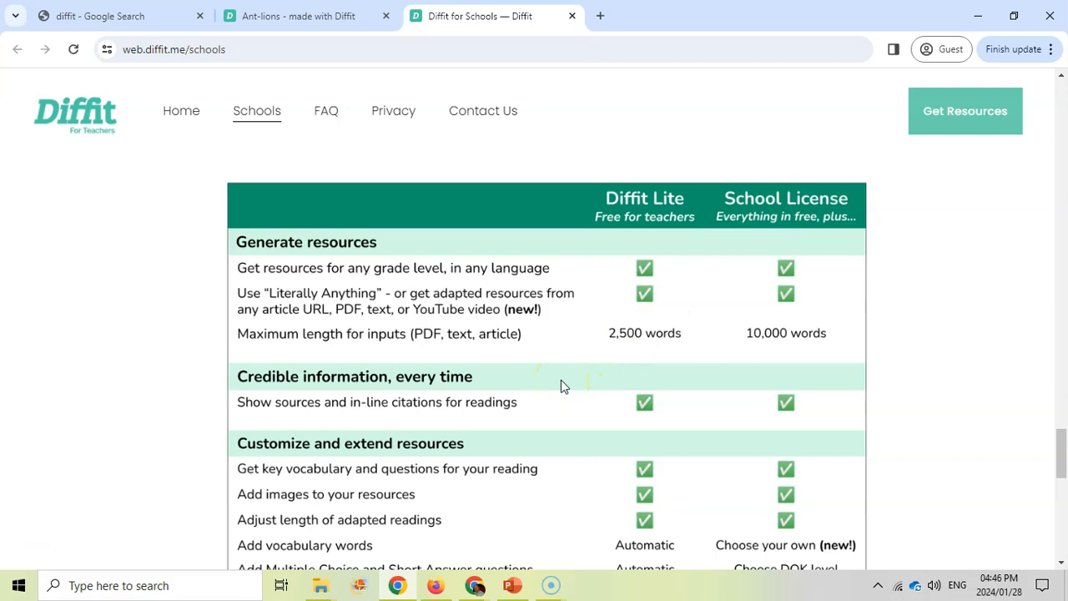
left_click(297, 17)
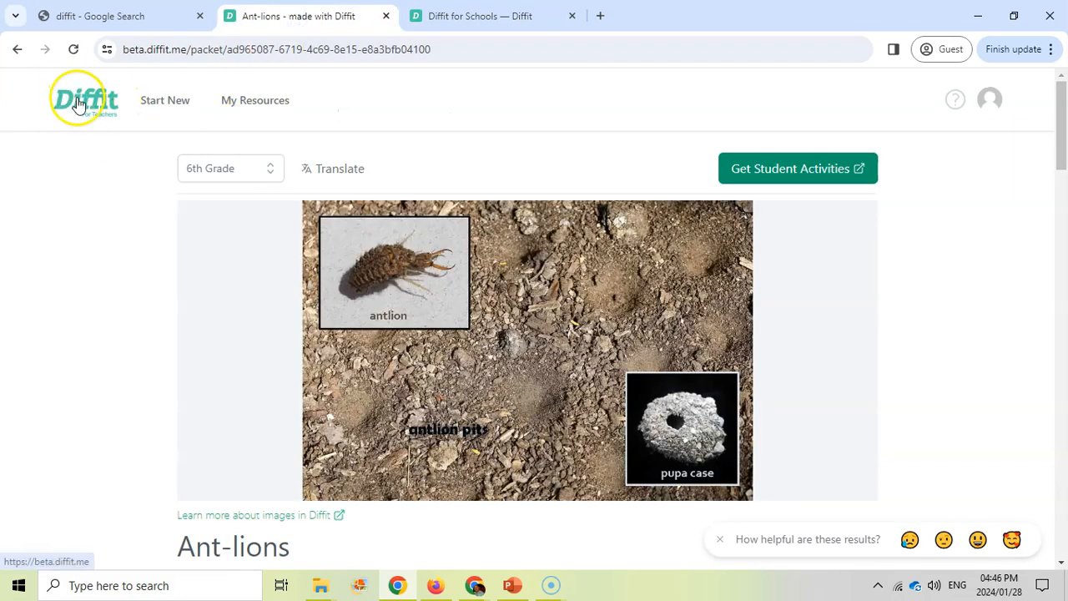
mouse_move(103, 257)
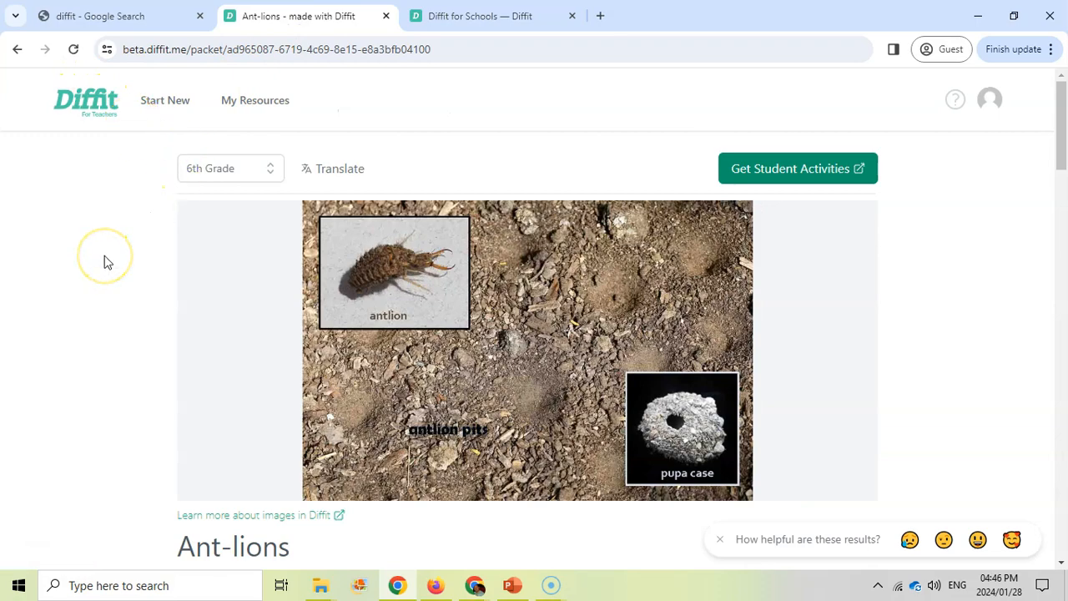